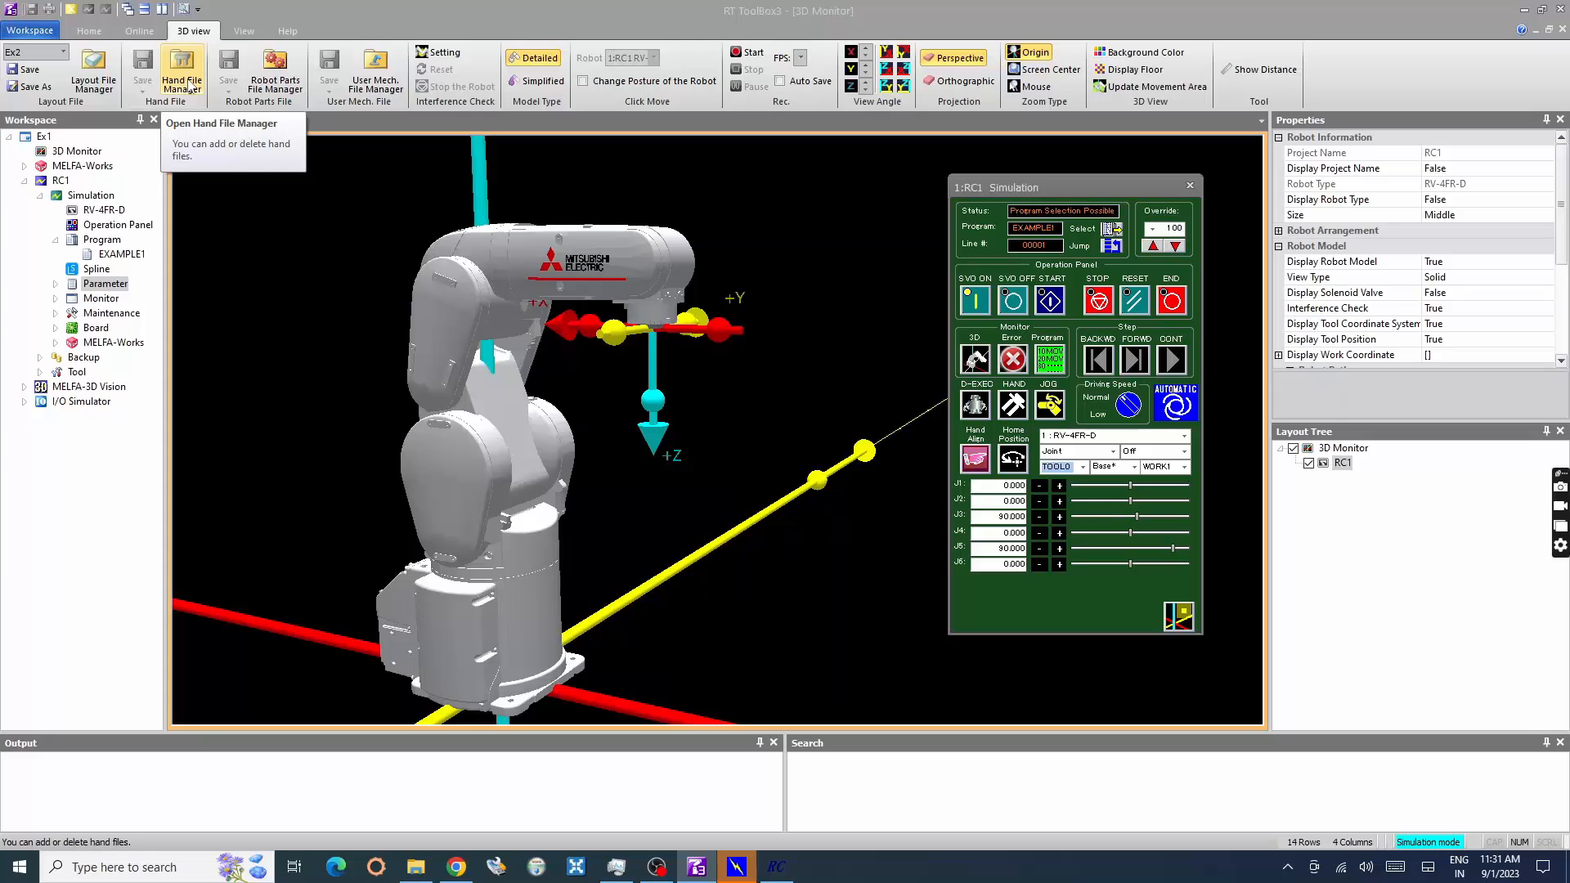
Create a brand-new hand file named 'Pencil' from the Hand File Manager and confirm it
left_click(182, 72)
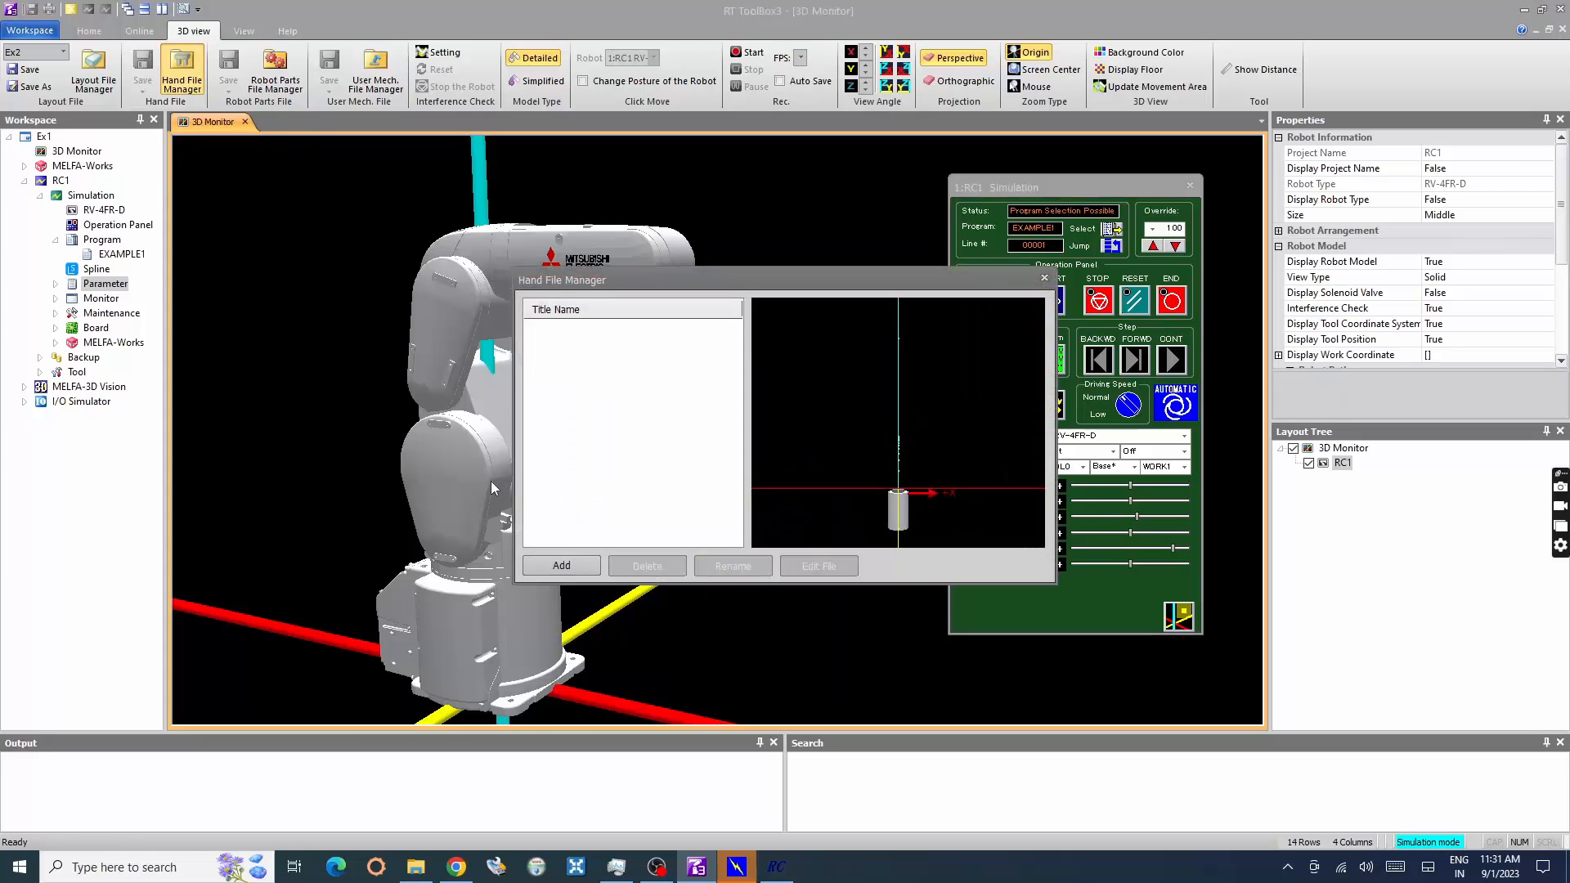
left_click(561, 566)
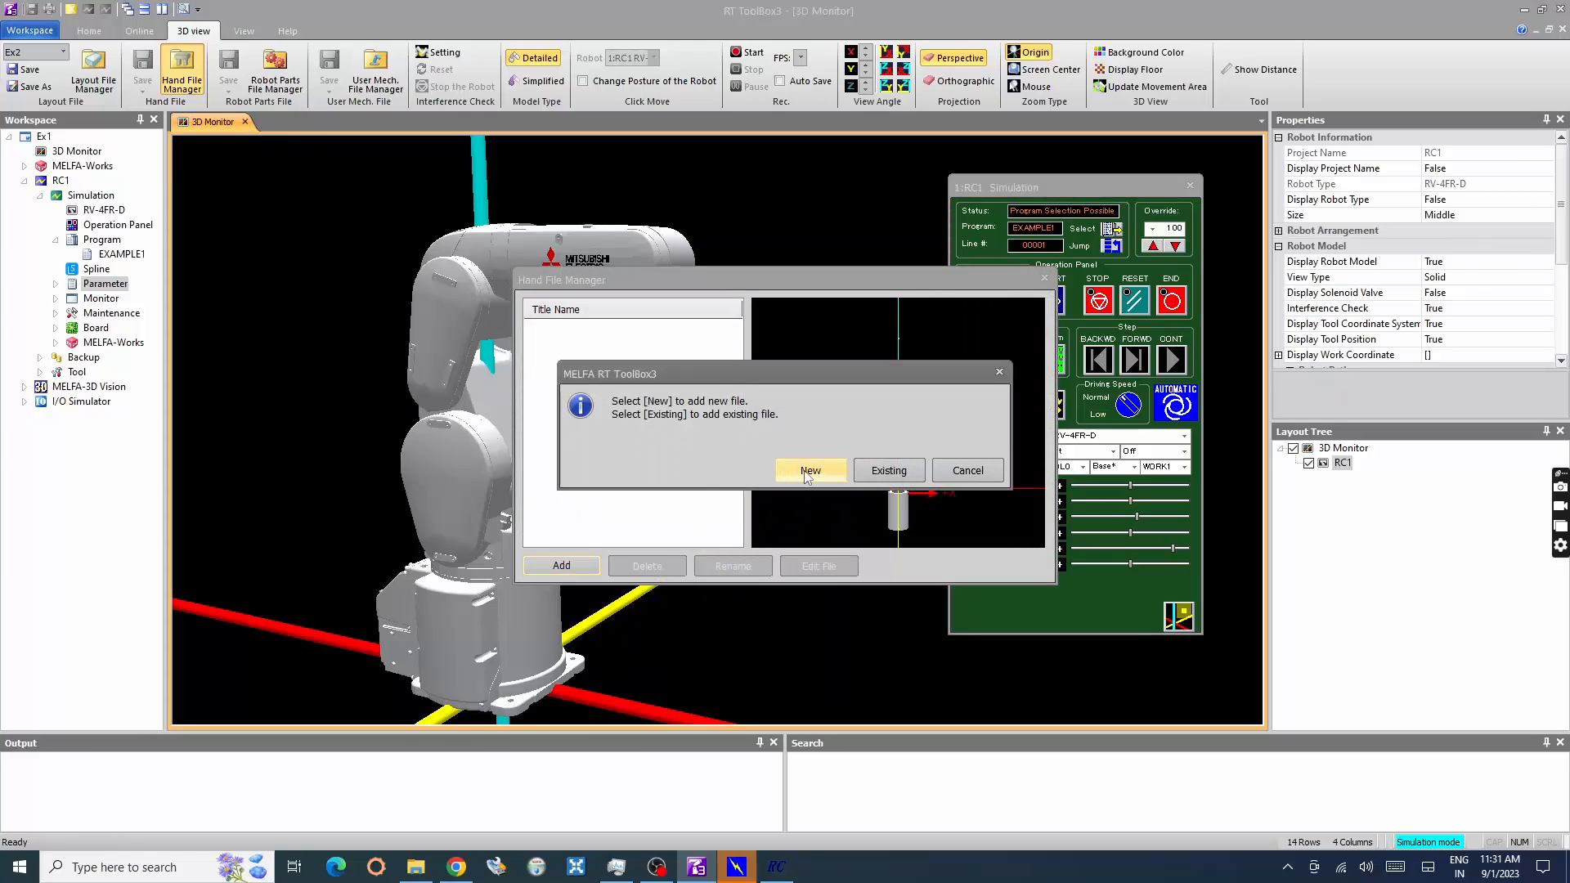
left_click(810, 471)
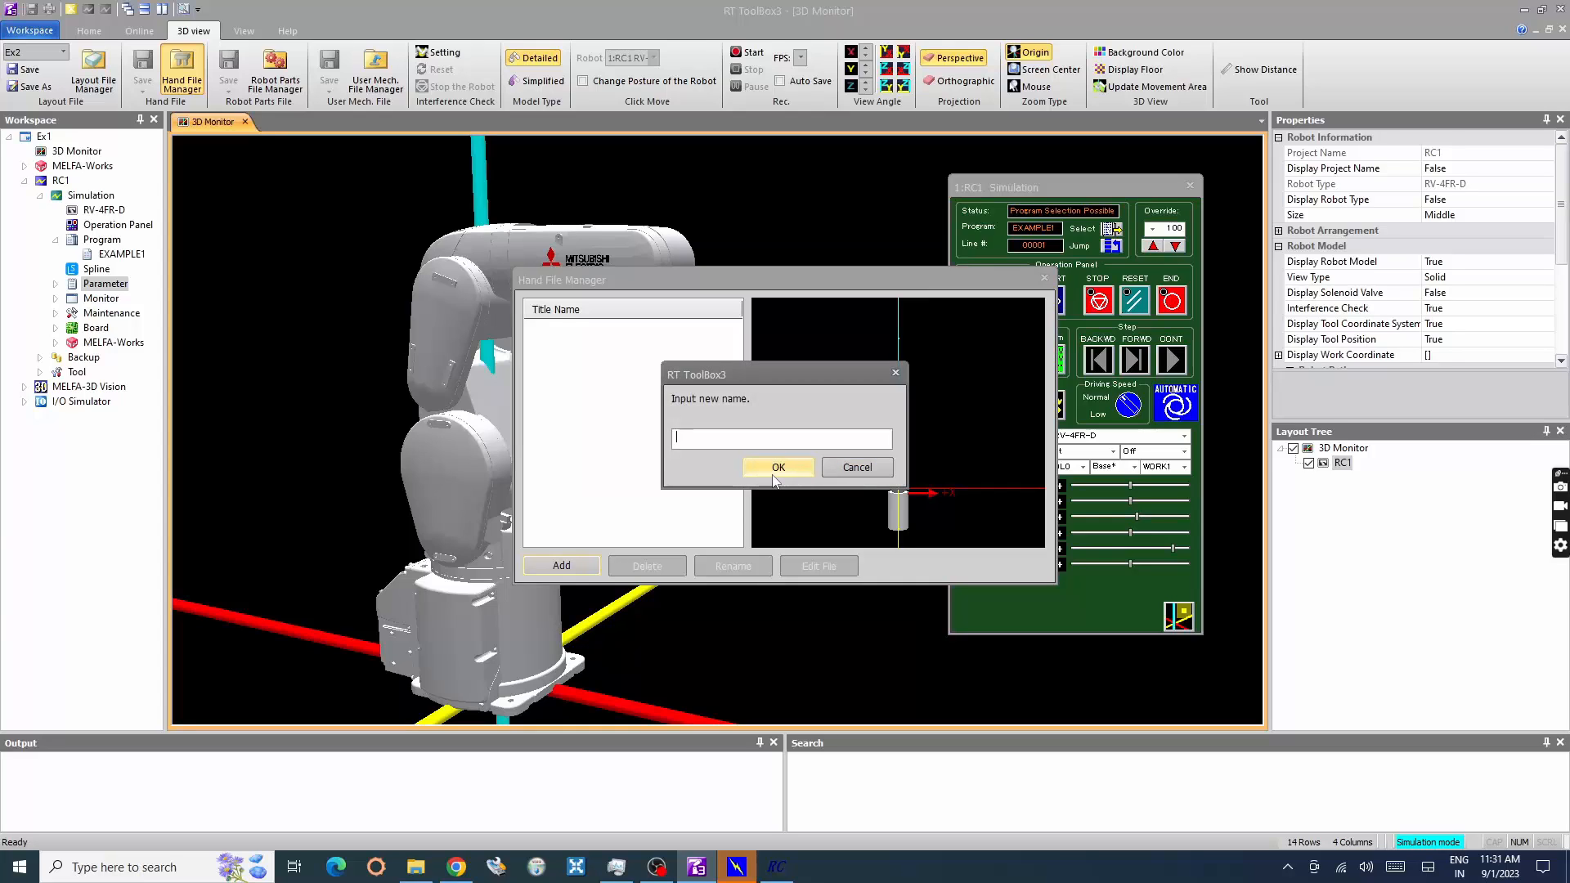
type("Pencil")
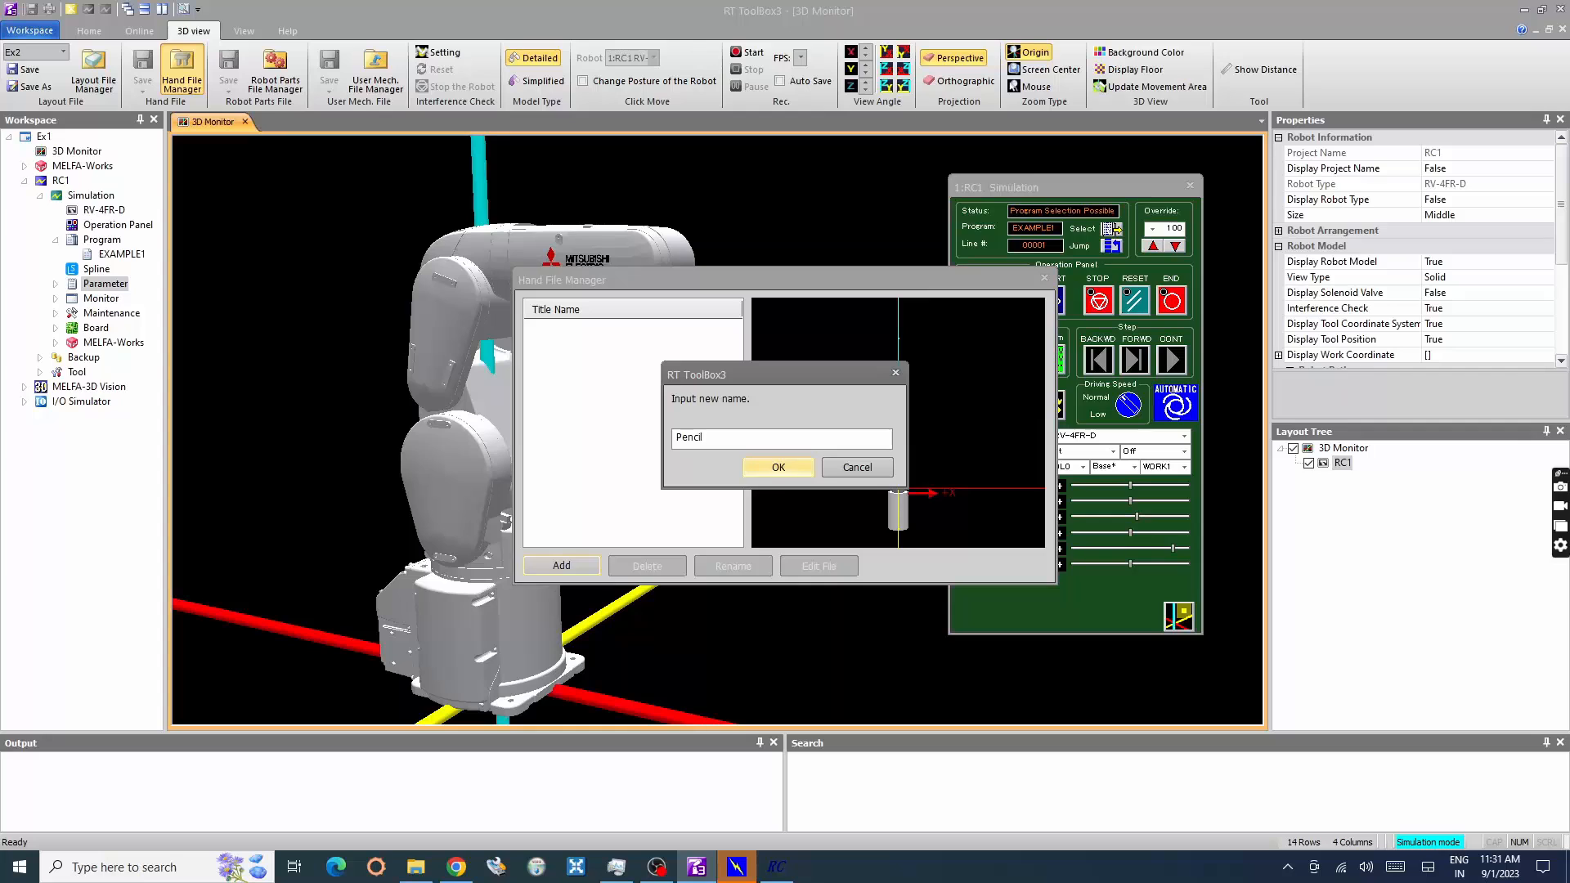
left_click(778, 466)
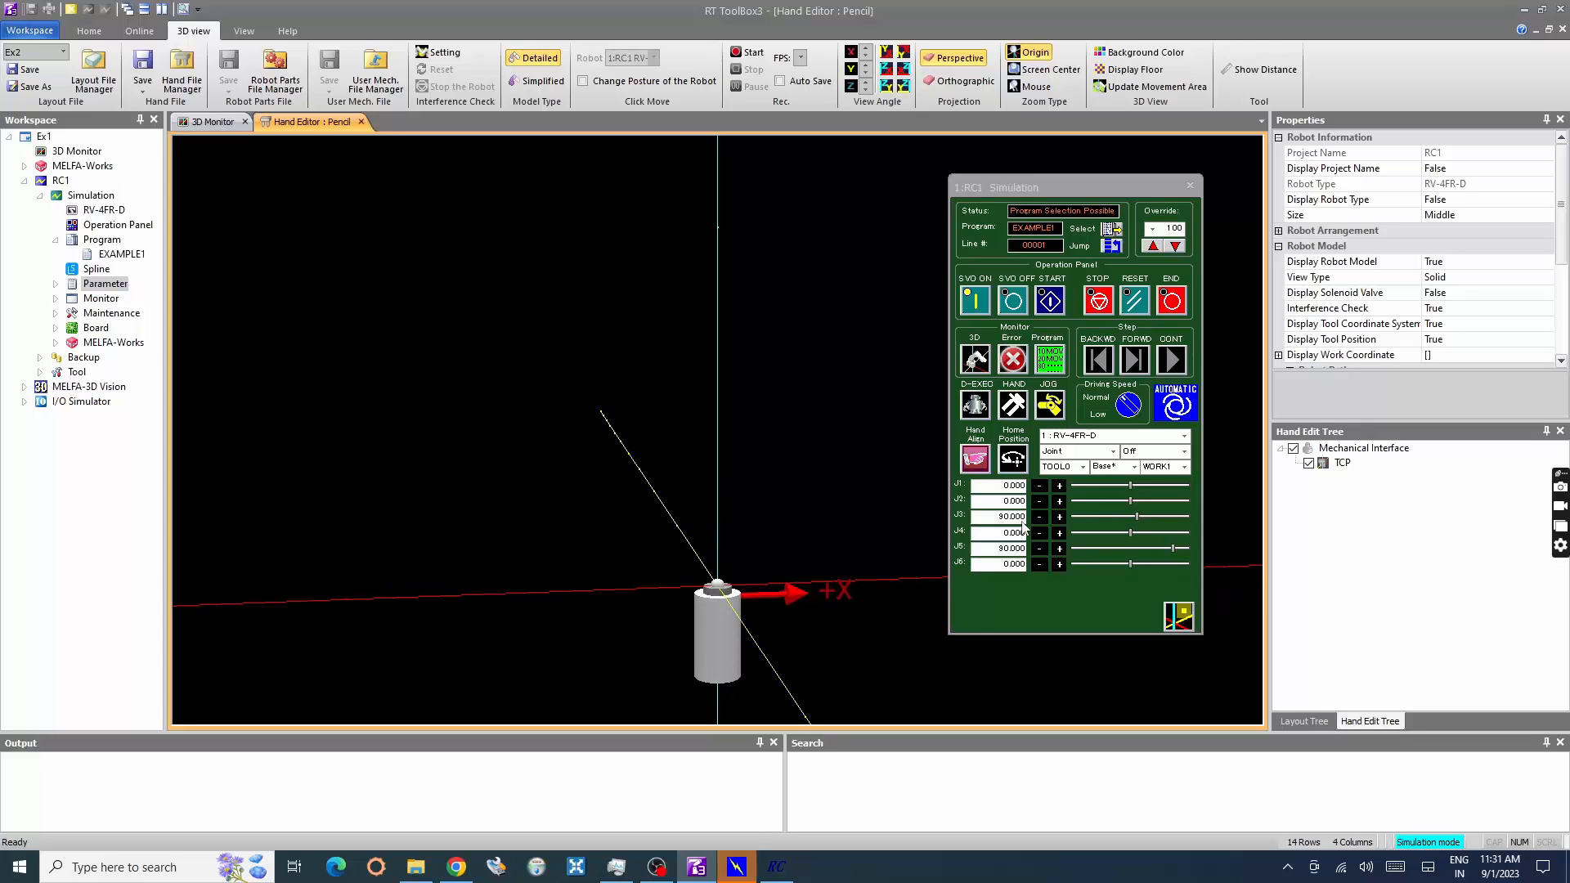
Add a Column part under the Mechanical Interface and begin editing its name
left_click(1342, 461)
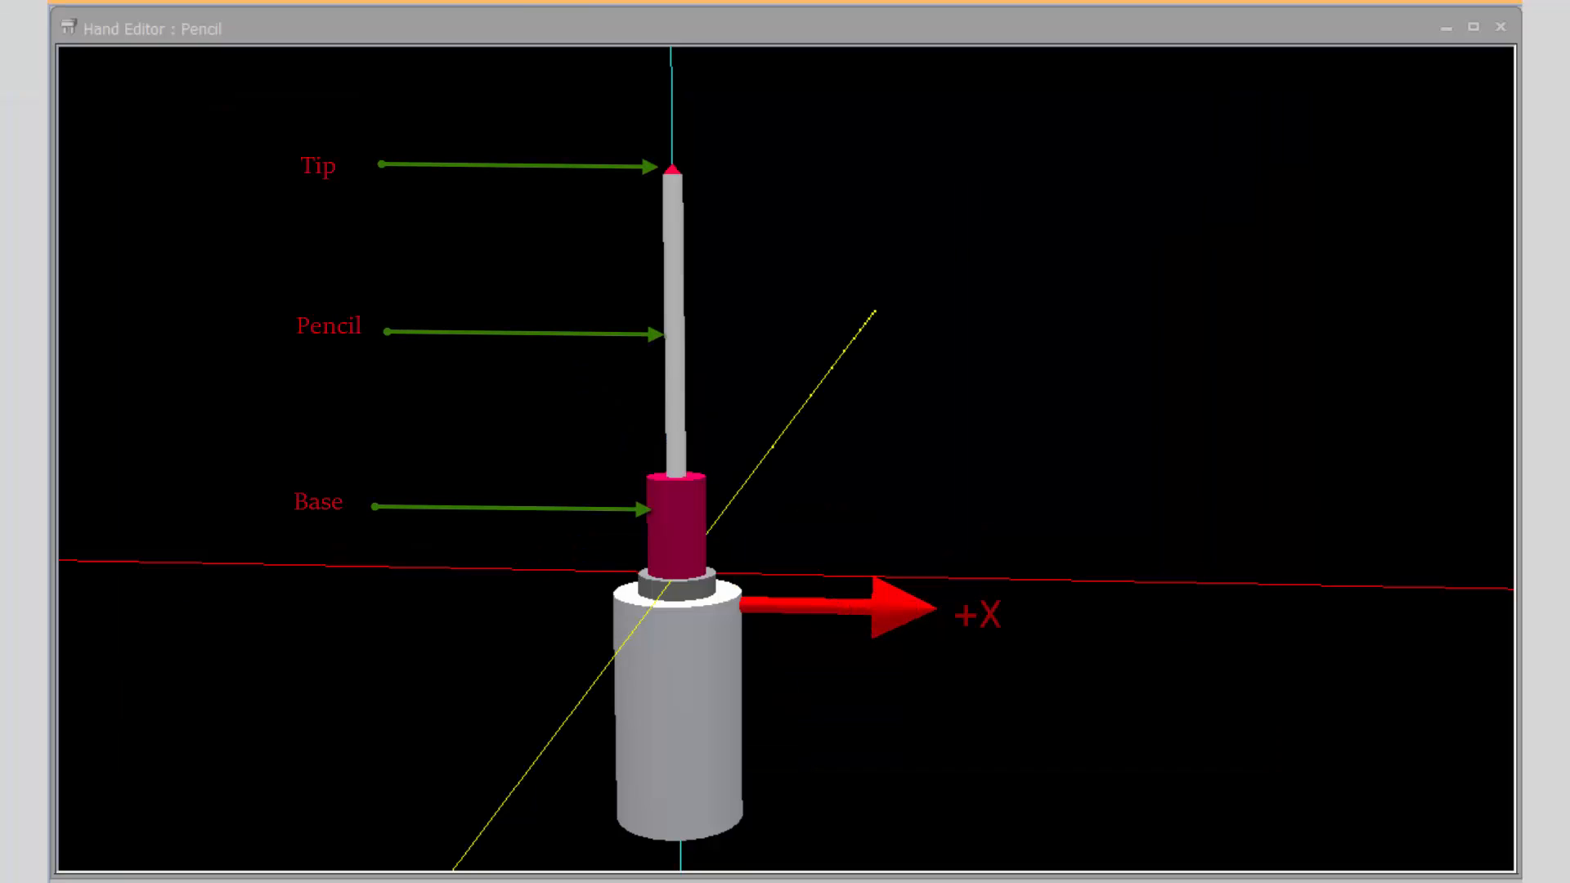
left_click(673, 530)
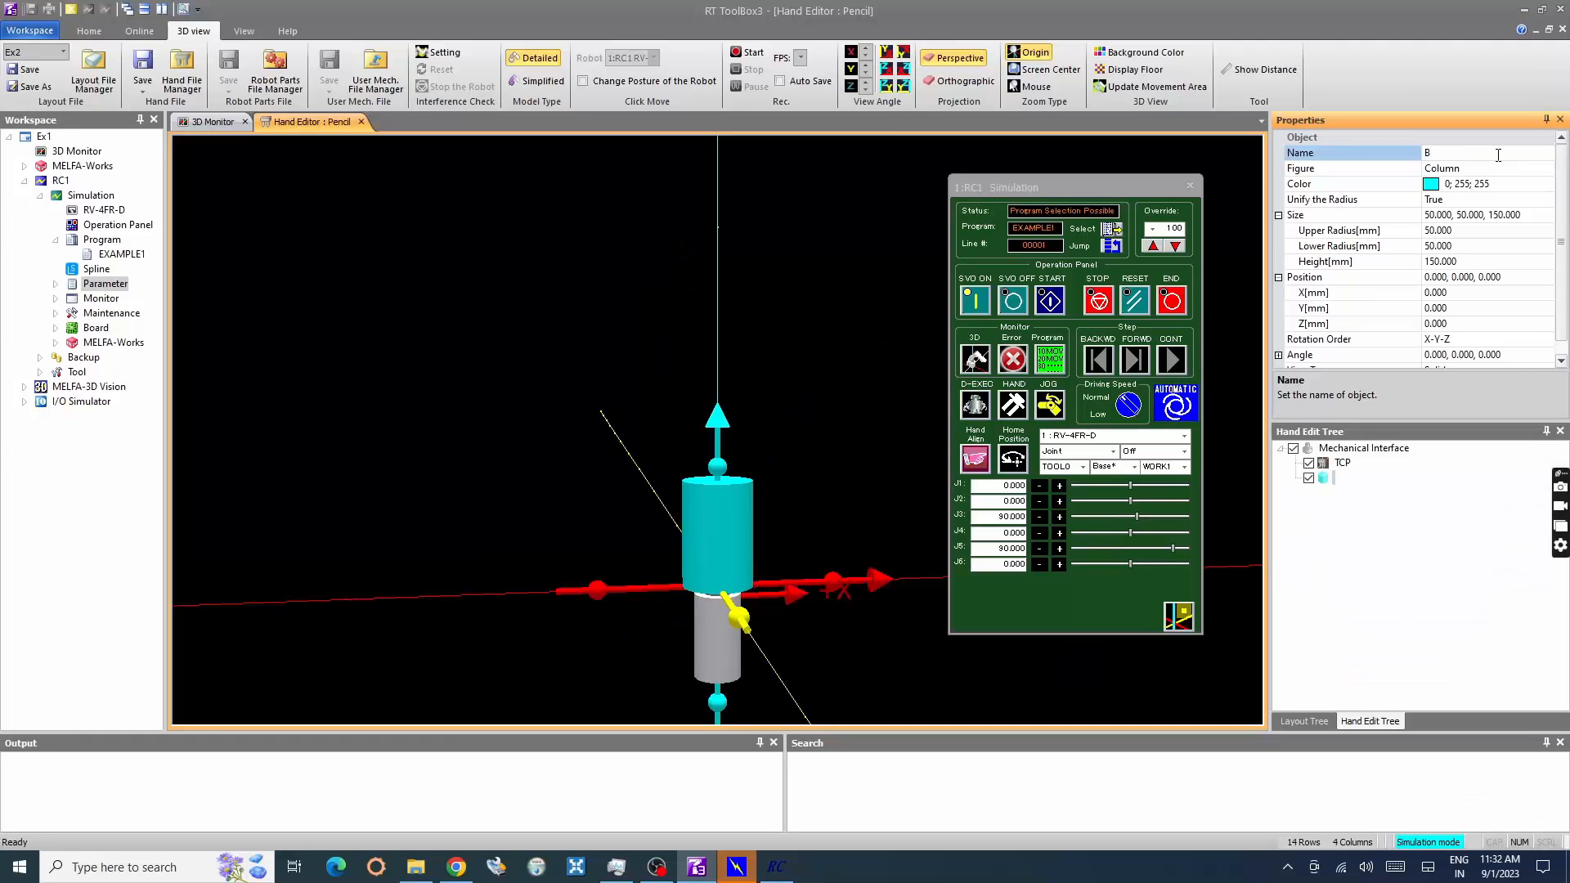
Name the column 'Base' and change its colour from cyan to red
type("ase")
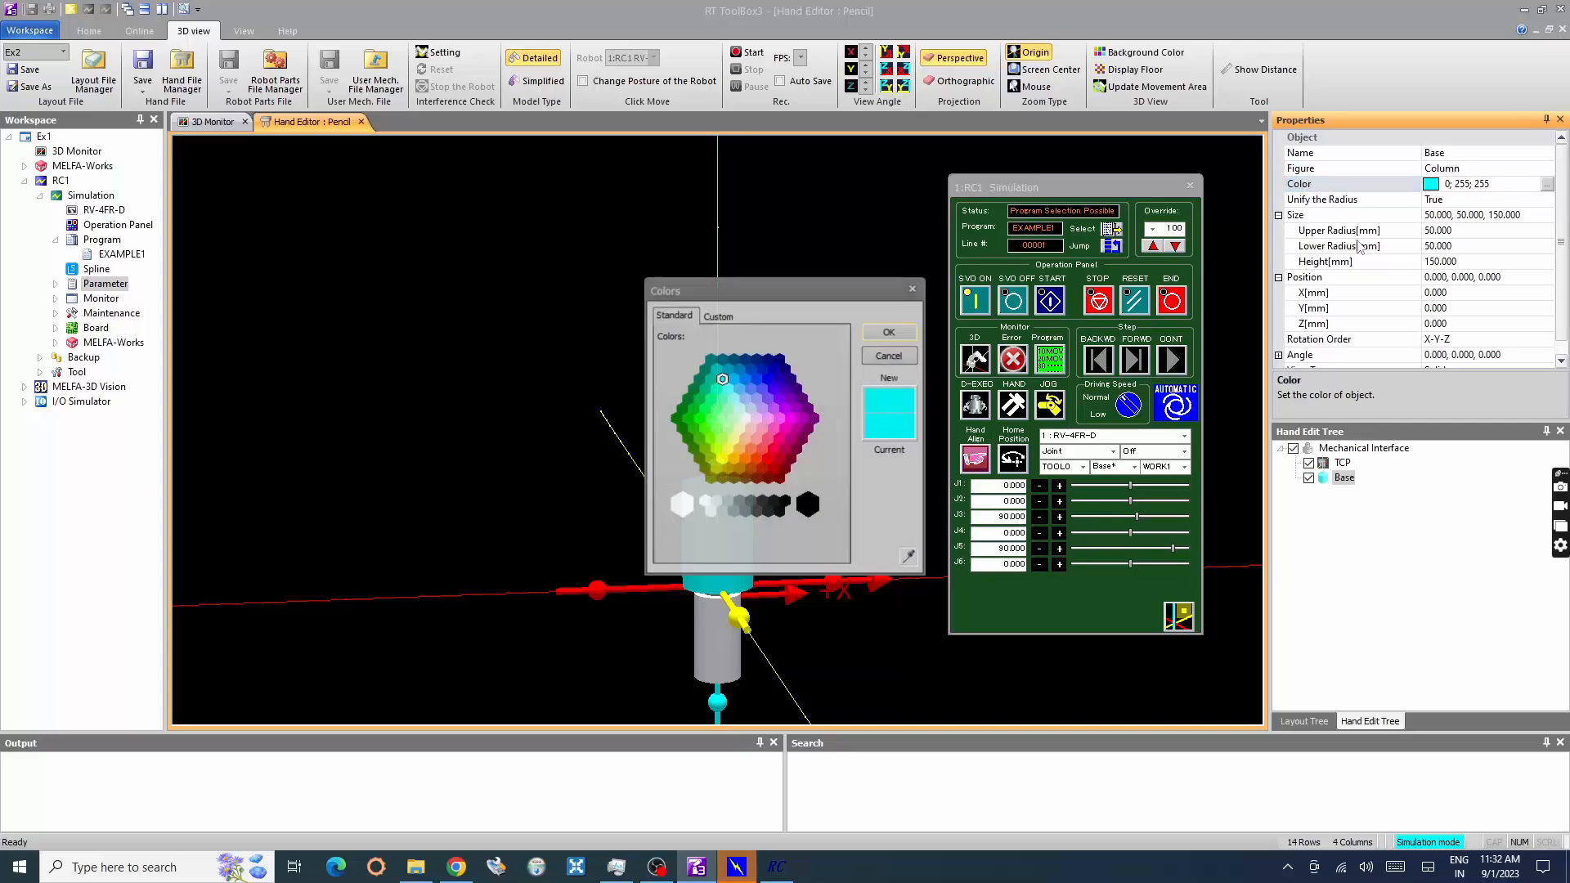
left_click(785, 448)
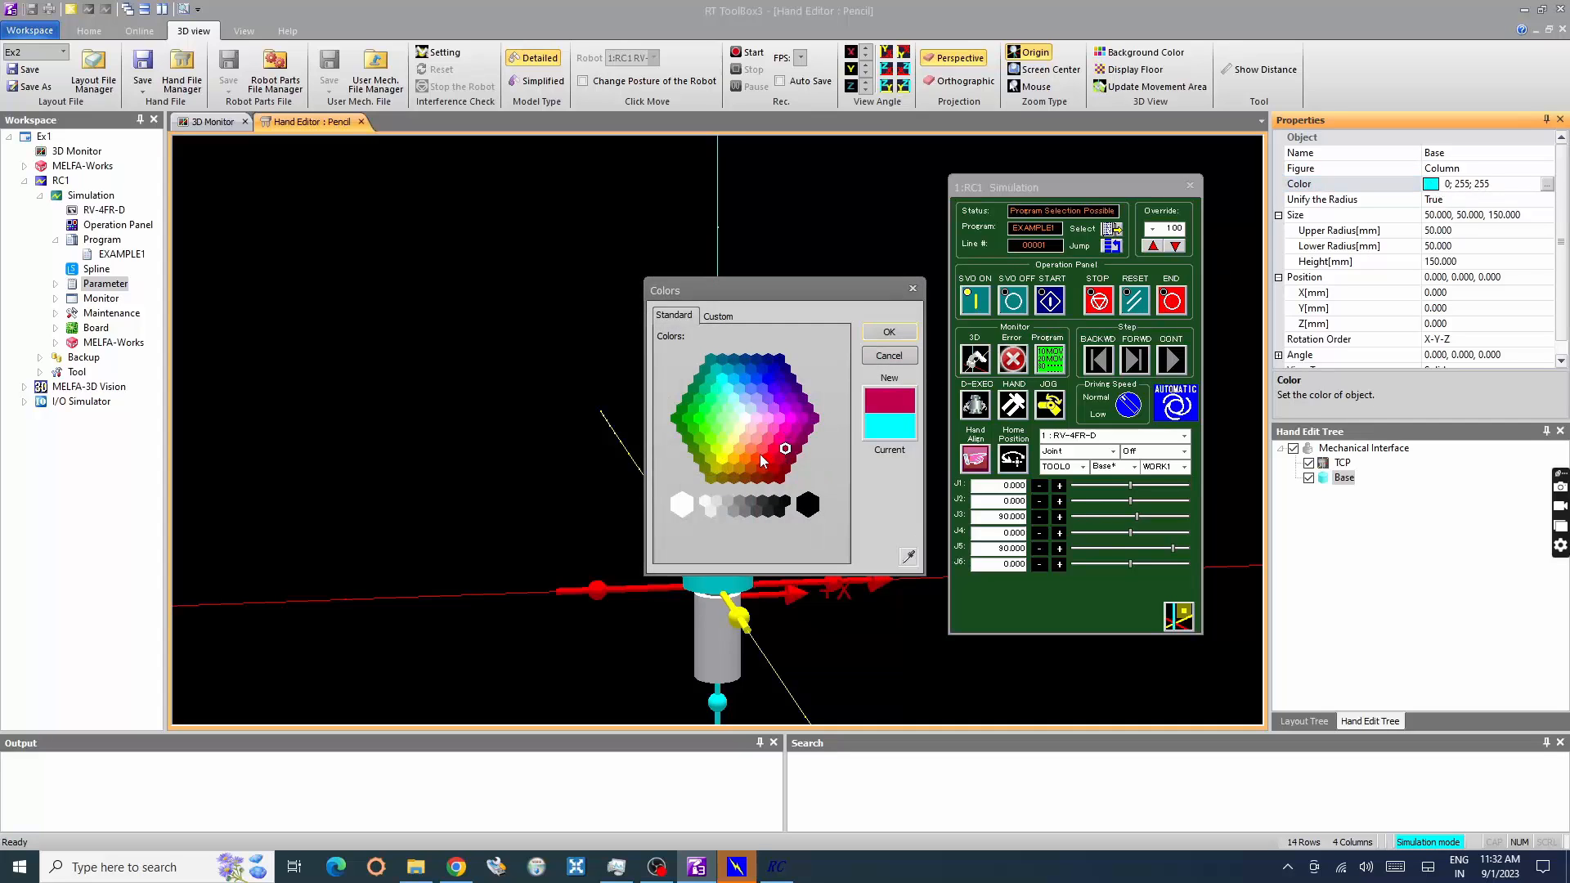
left_click(887, 332)
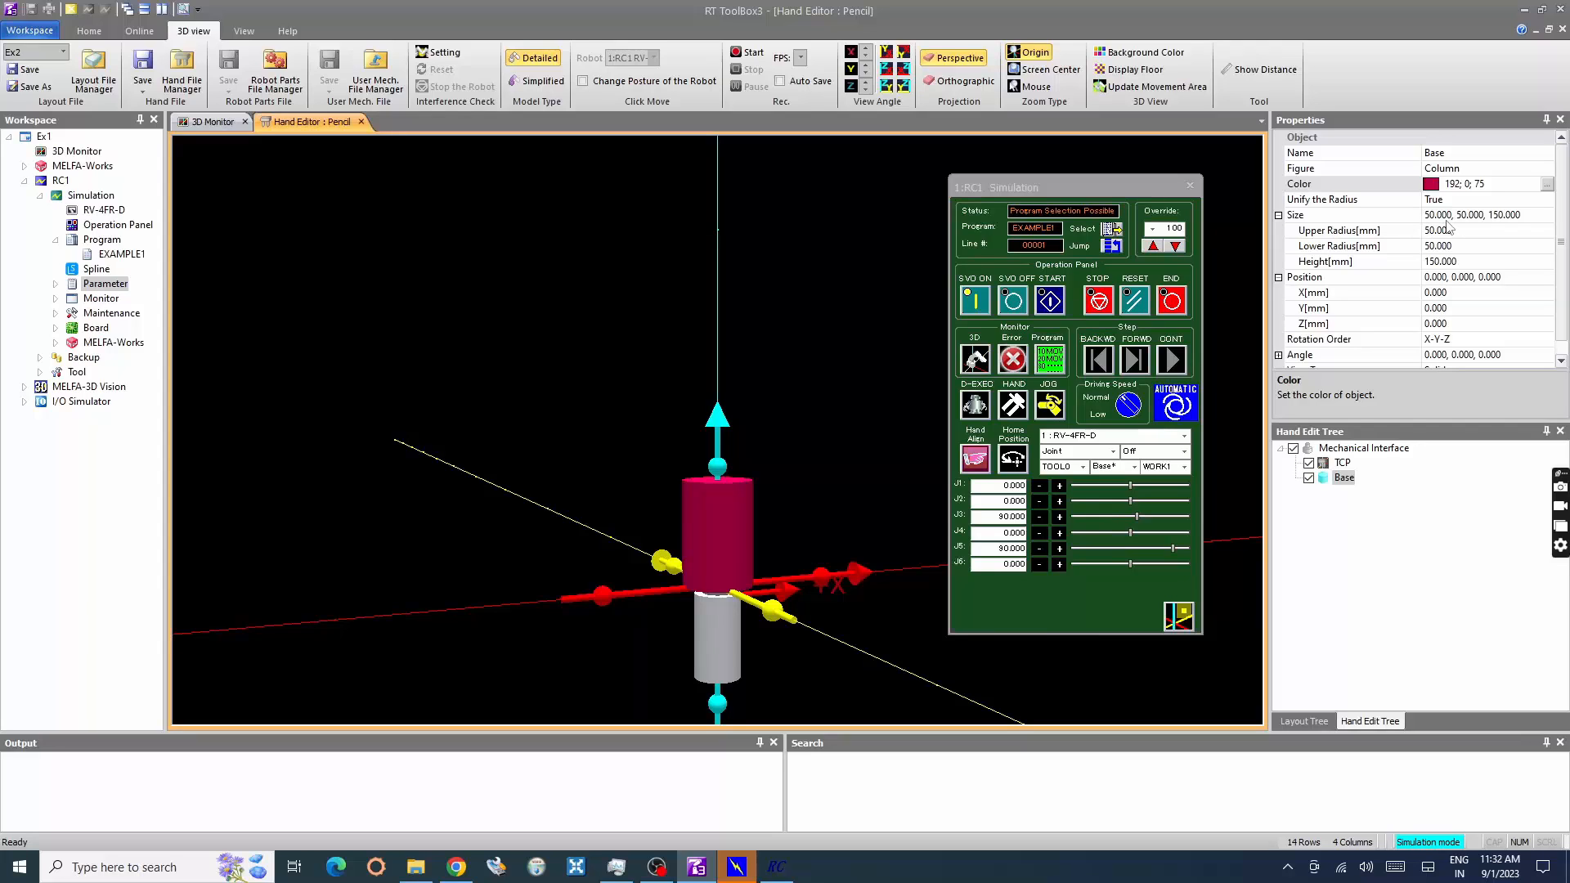
mouse_move(1469, 204)
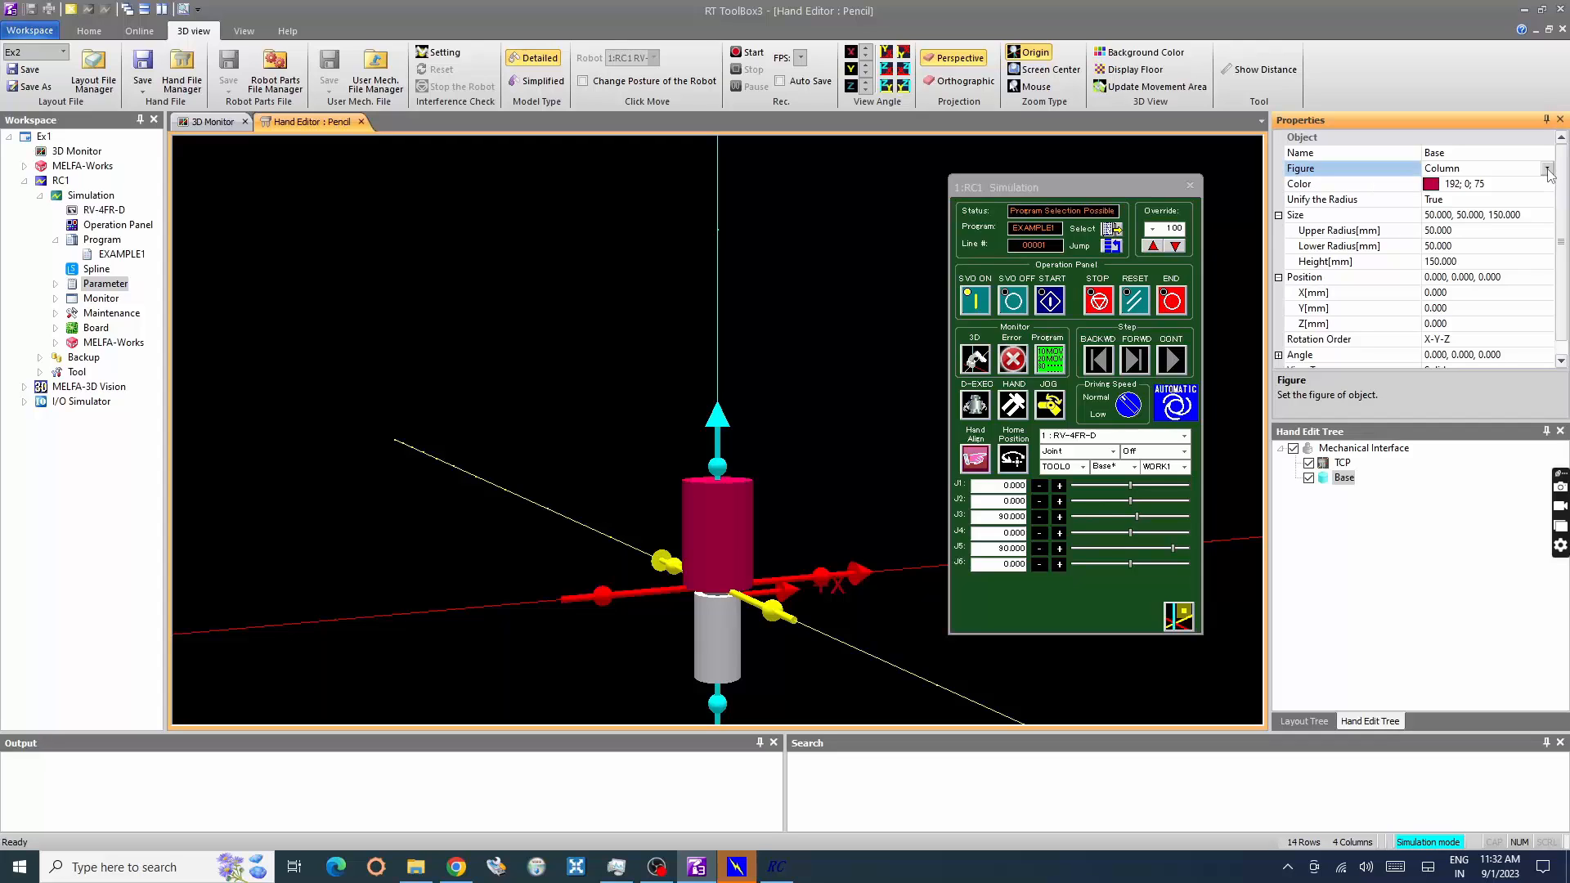
Keep Base as a Column with 15 mm radius and 50 mm height
left_click(1545, 167)
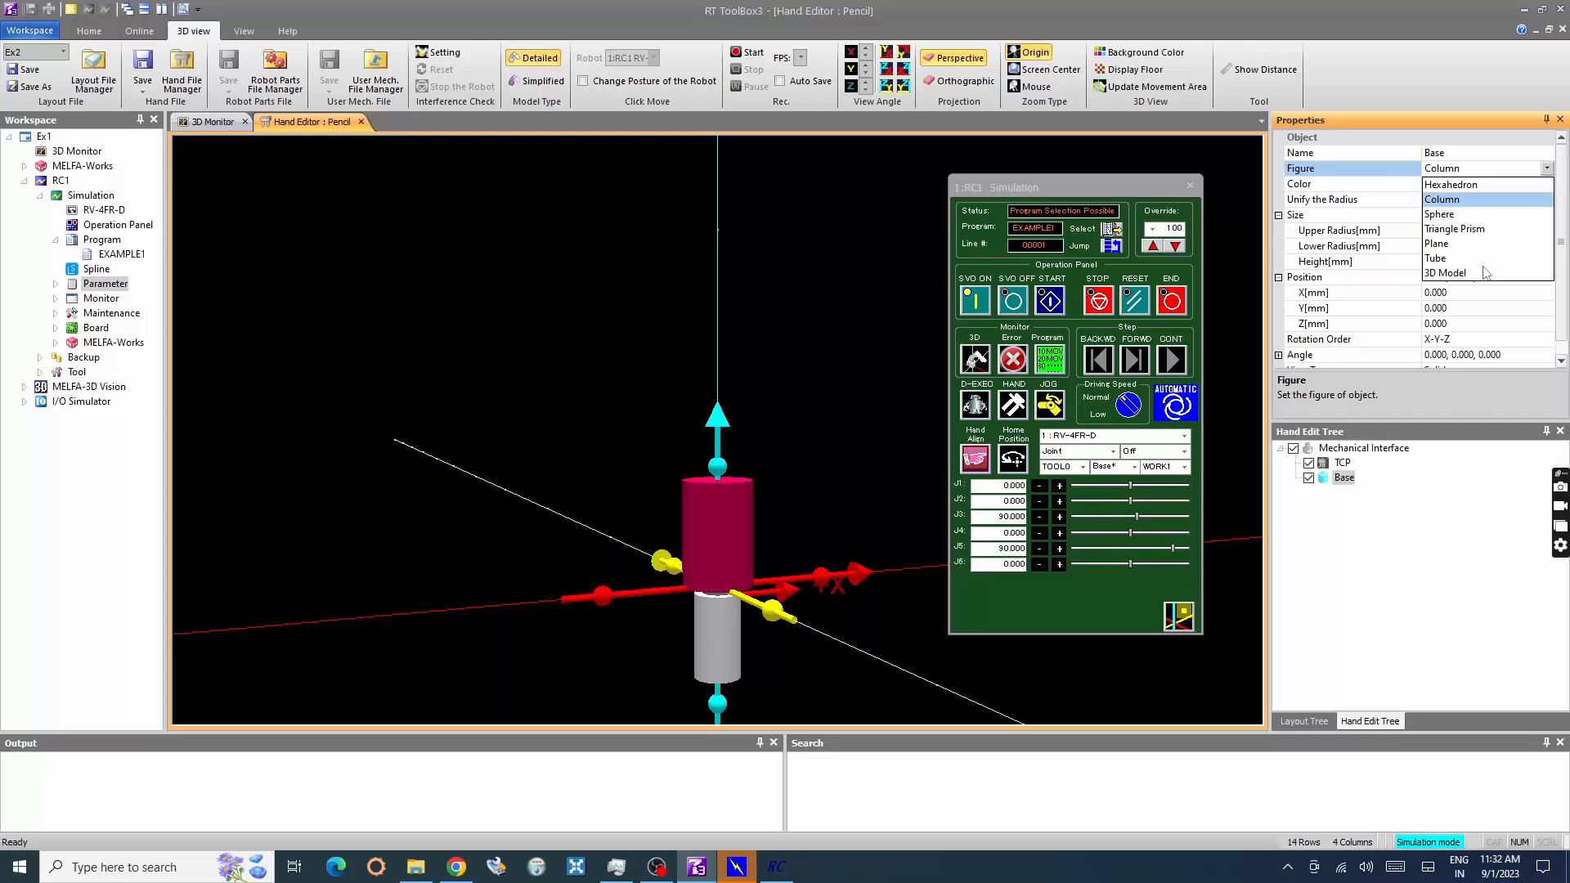
left_click(1443, 200)
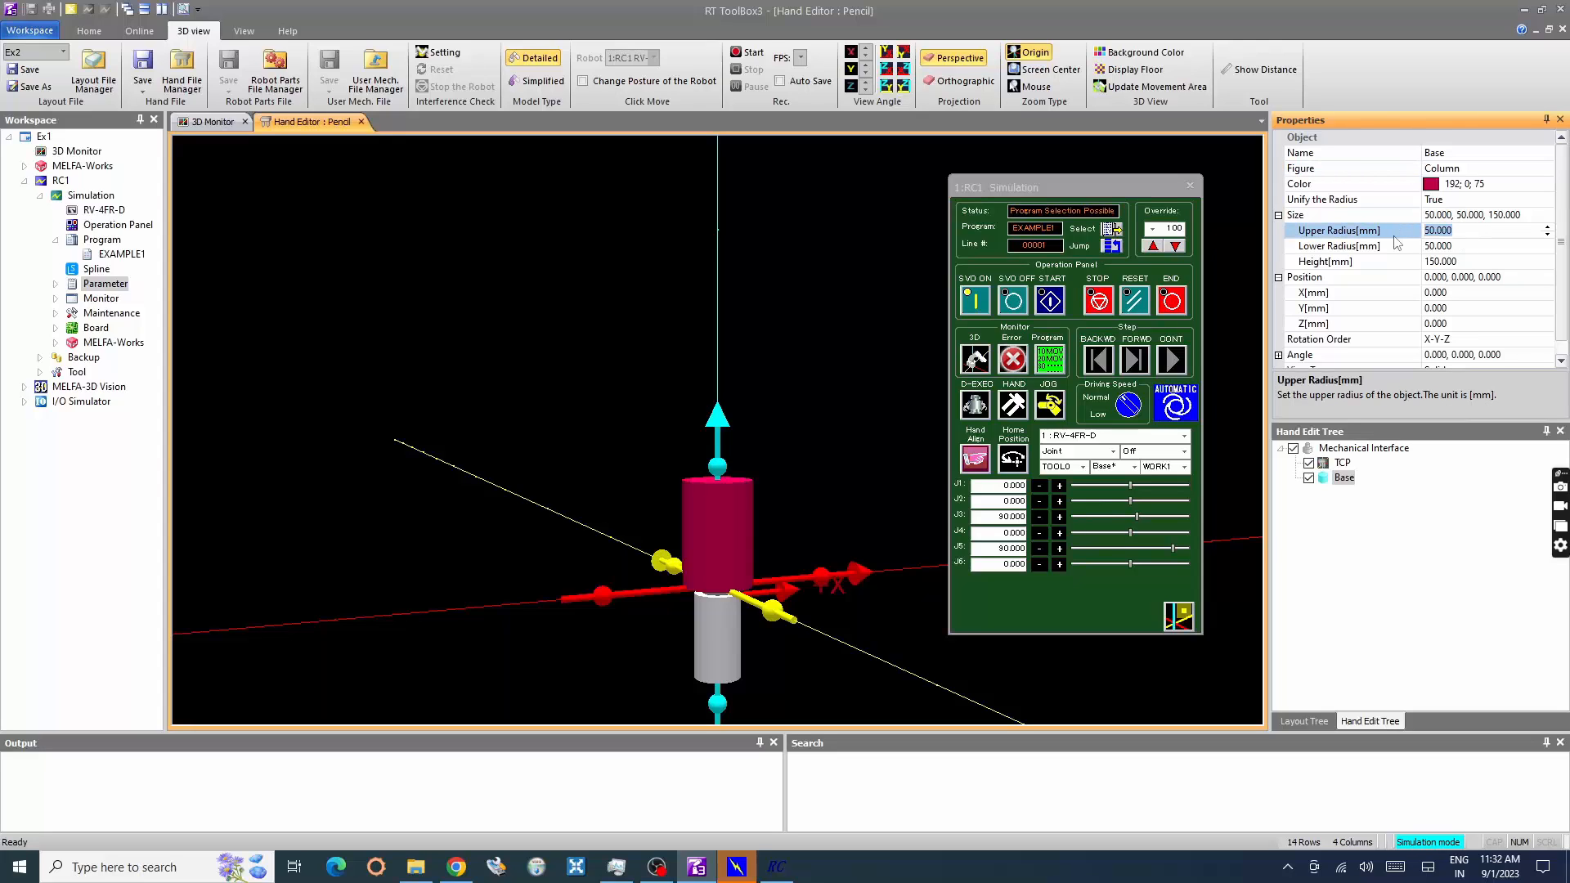
type("1")
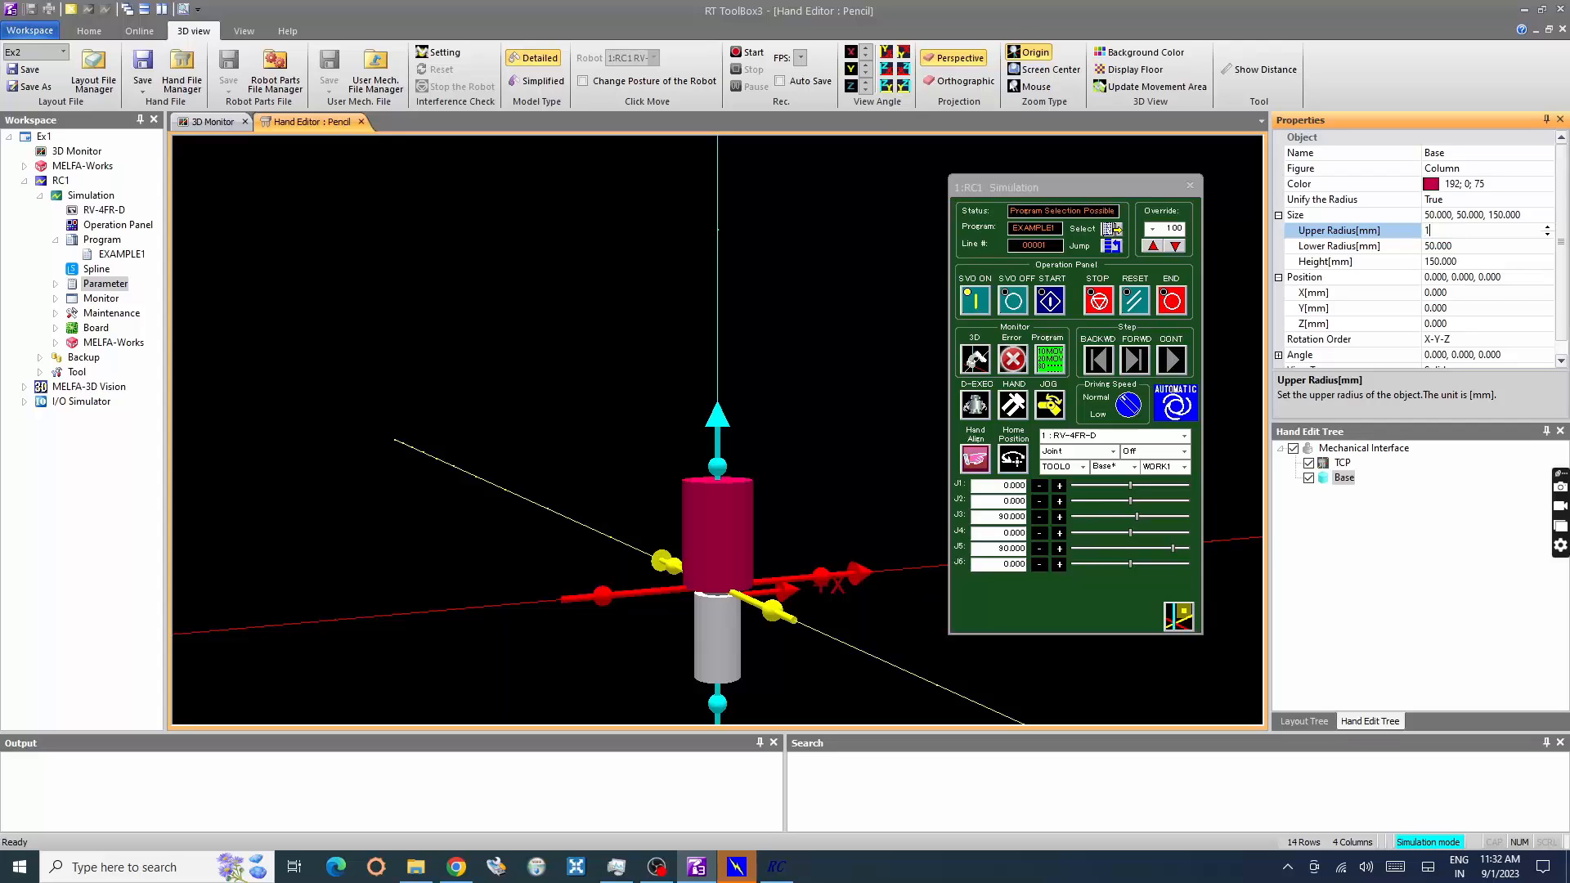
type("15.000")
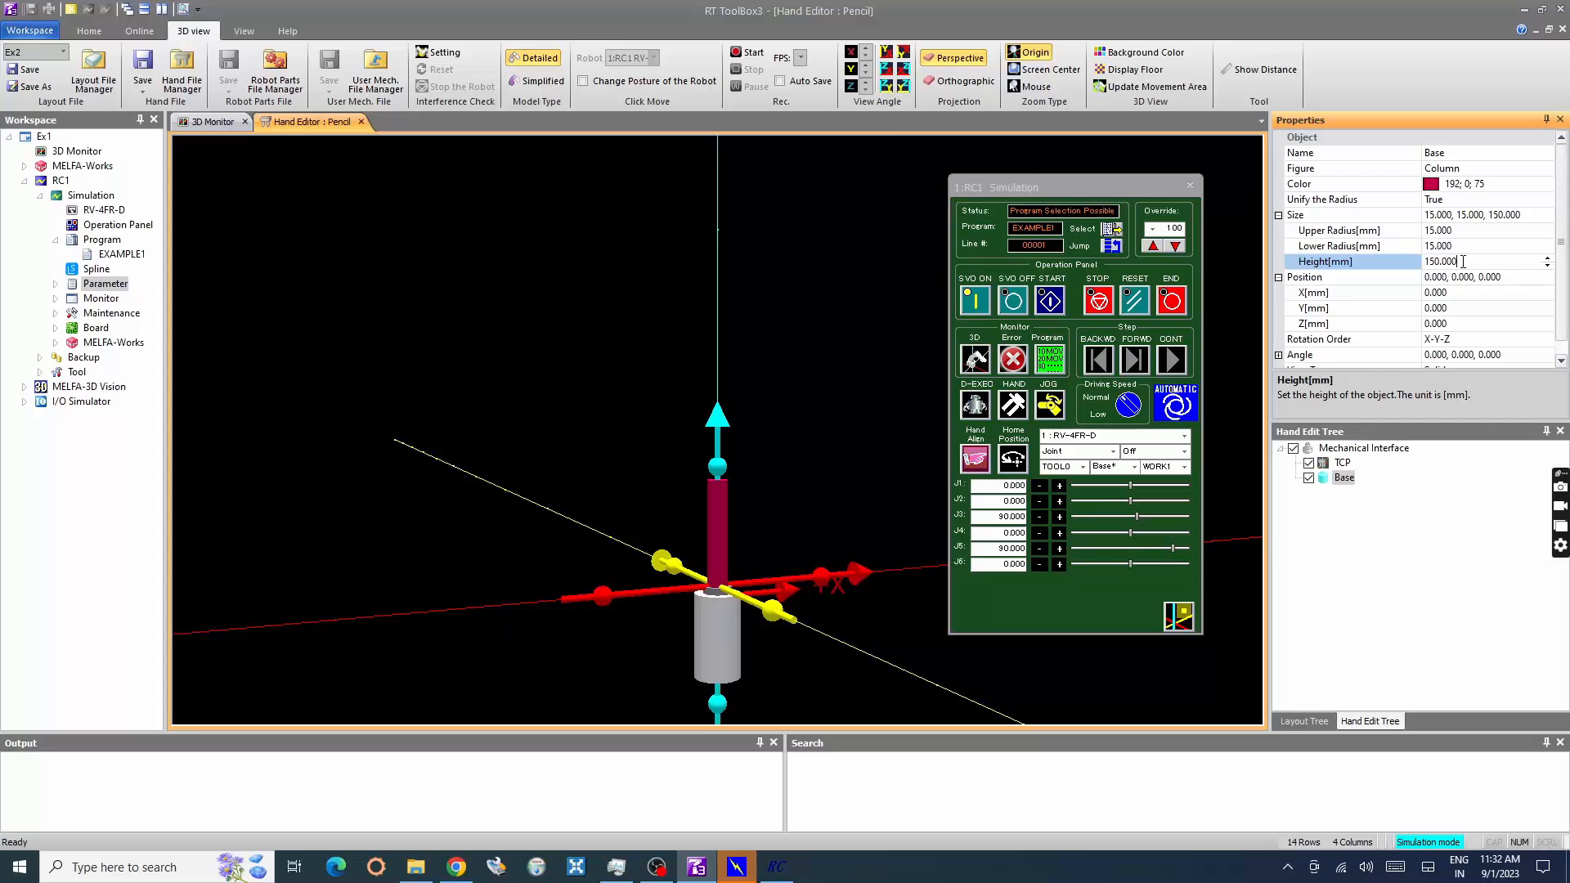
double_click(1439, 261)
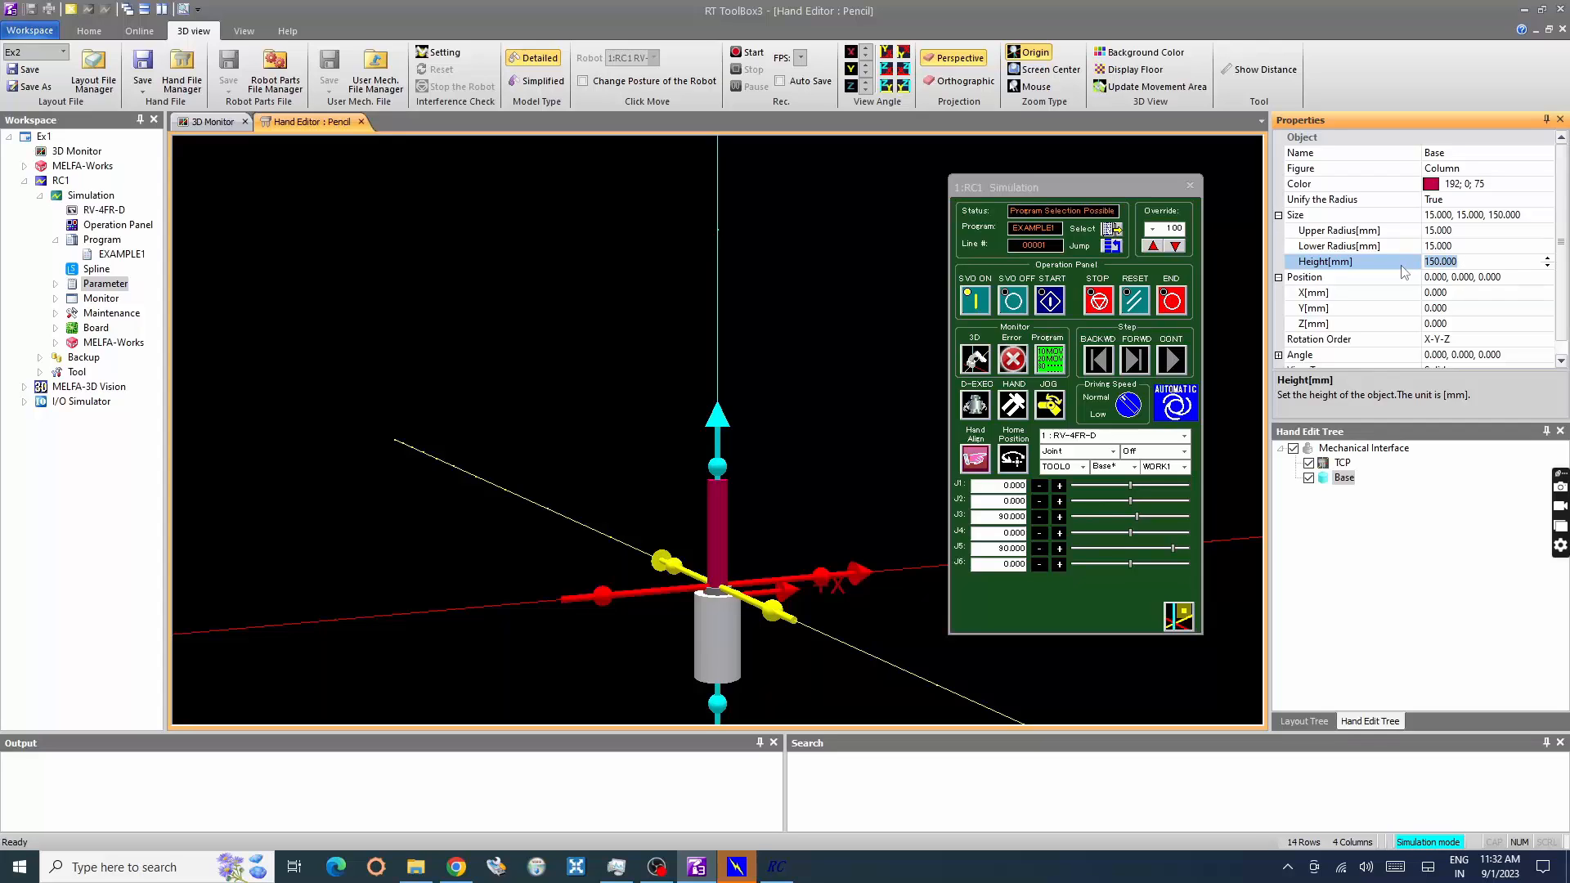
type("50")
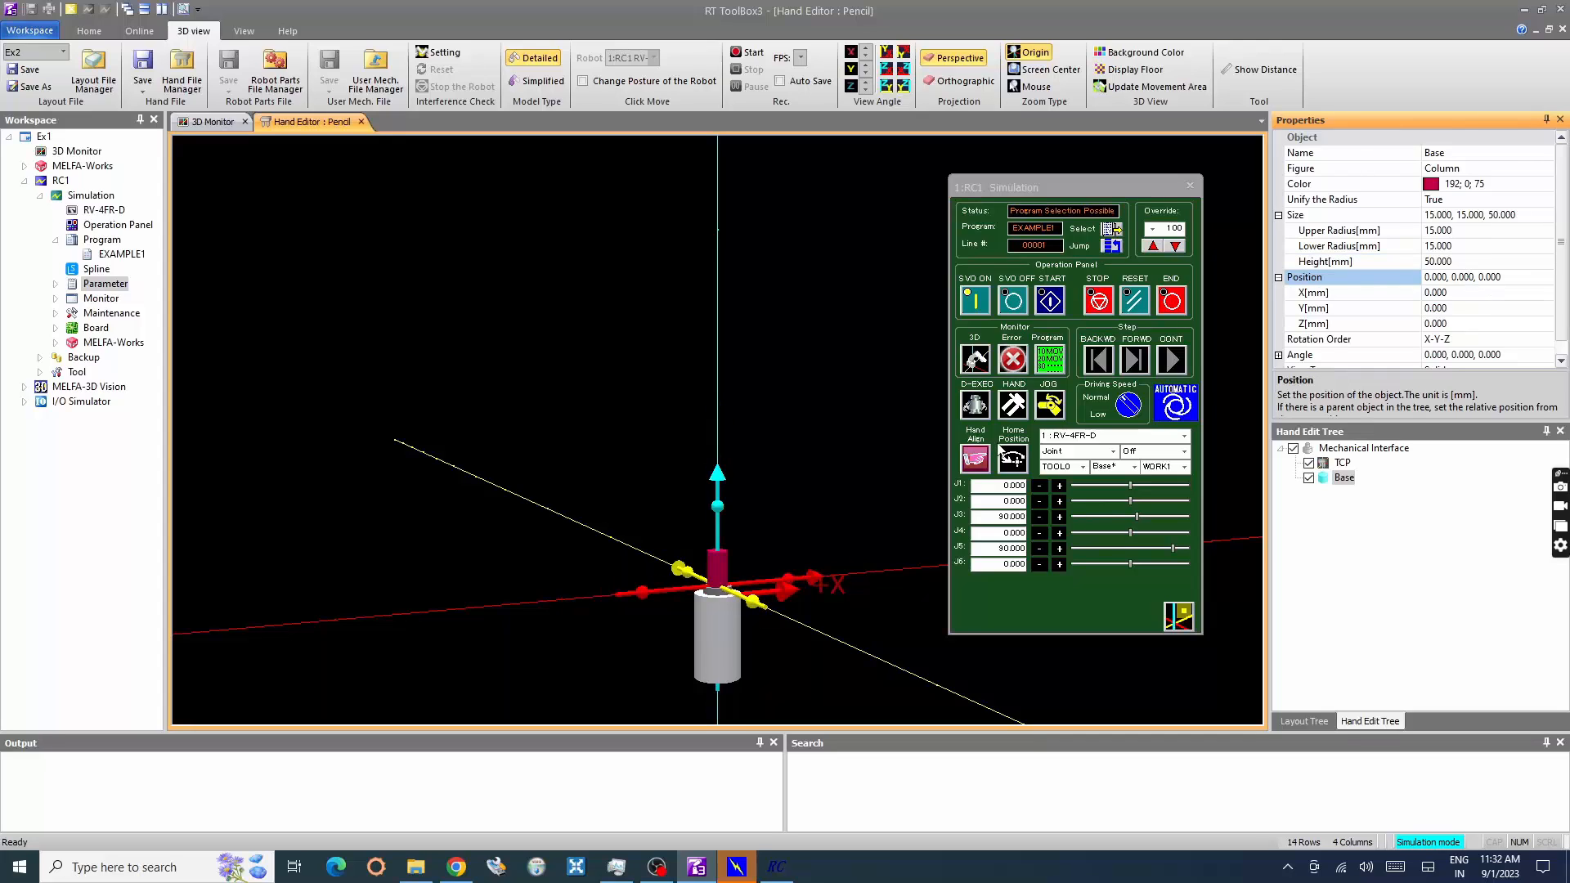
mouse_move(911, 453)
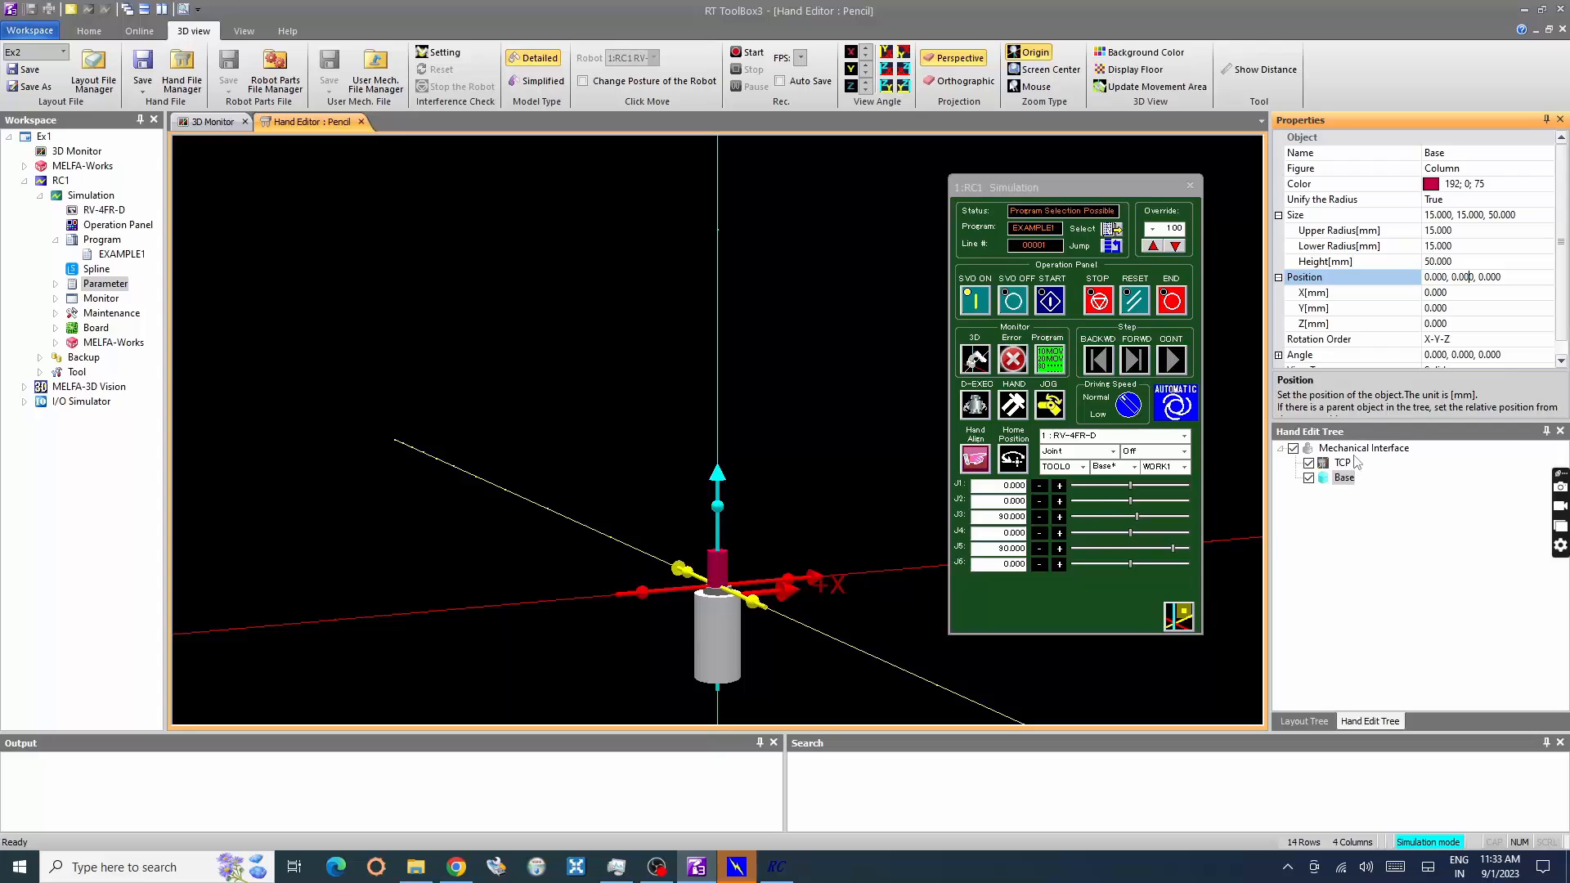
Add a second column under the Mechanical Interface, raised 50 mm, coloured white
left_click(1363, 448)
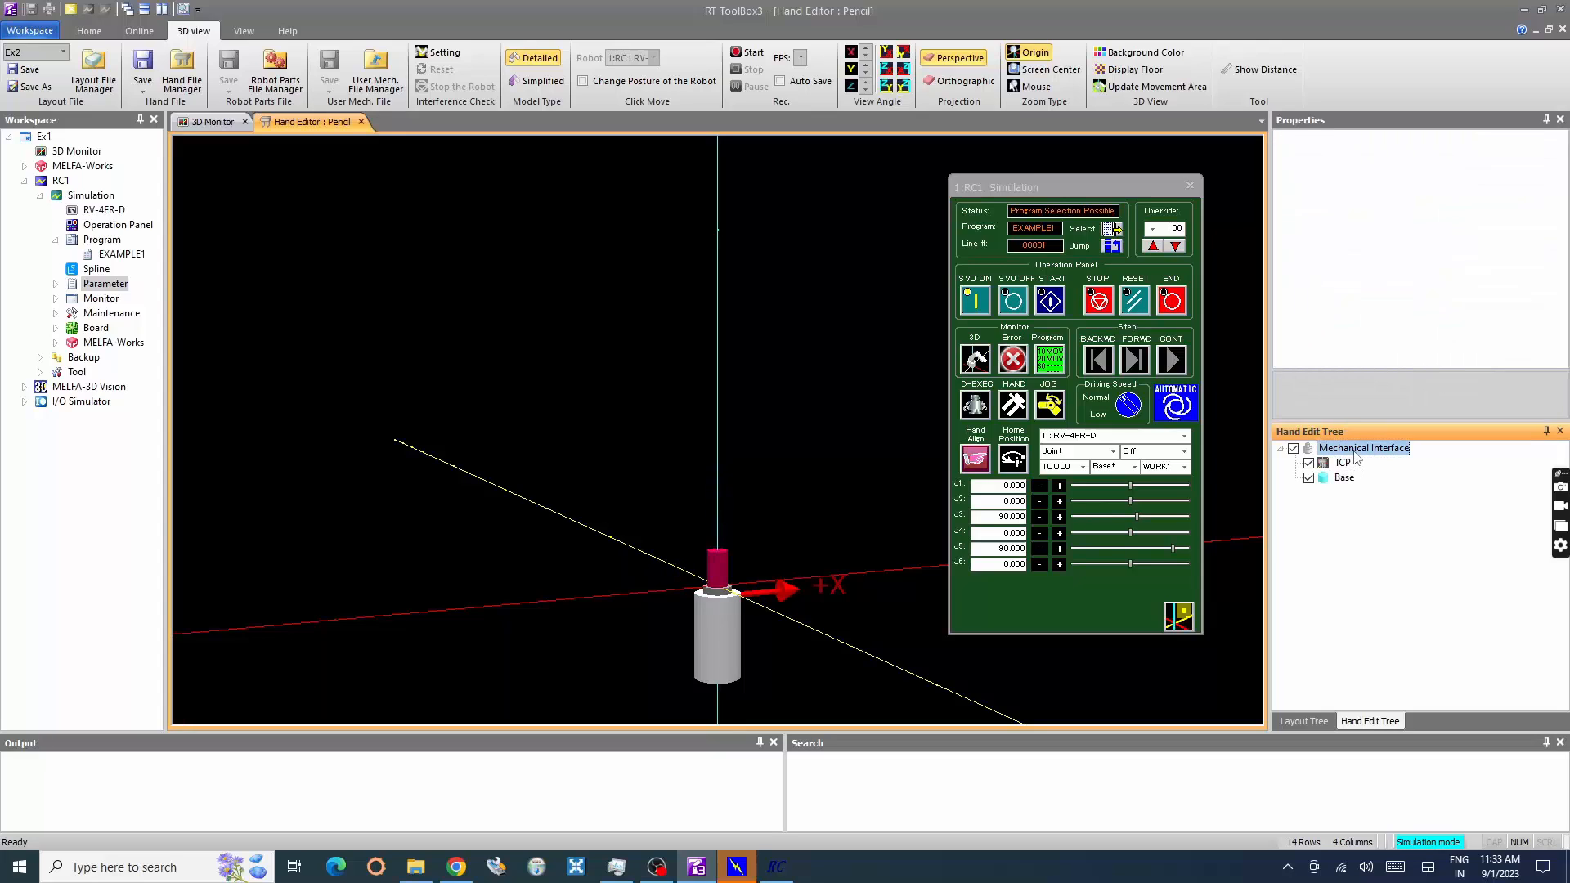
left_click(1343, 461)
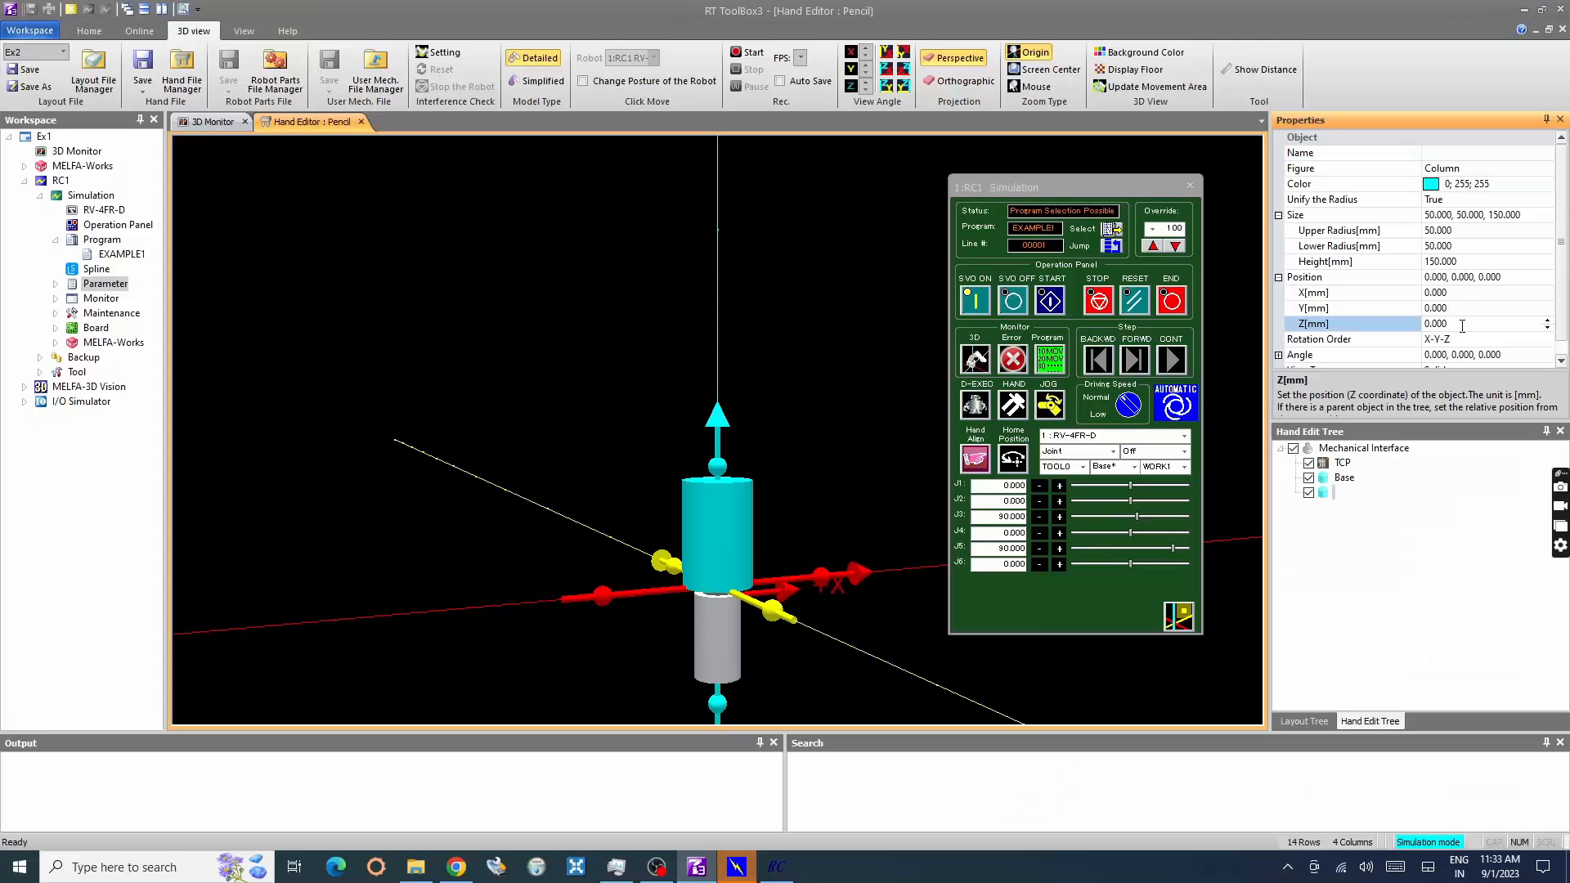
type("50")
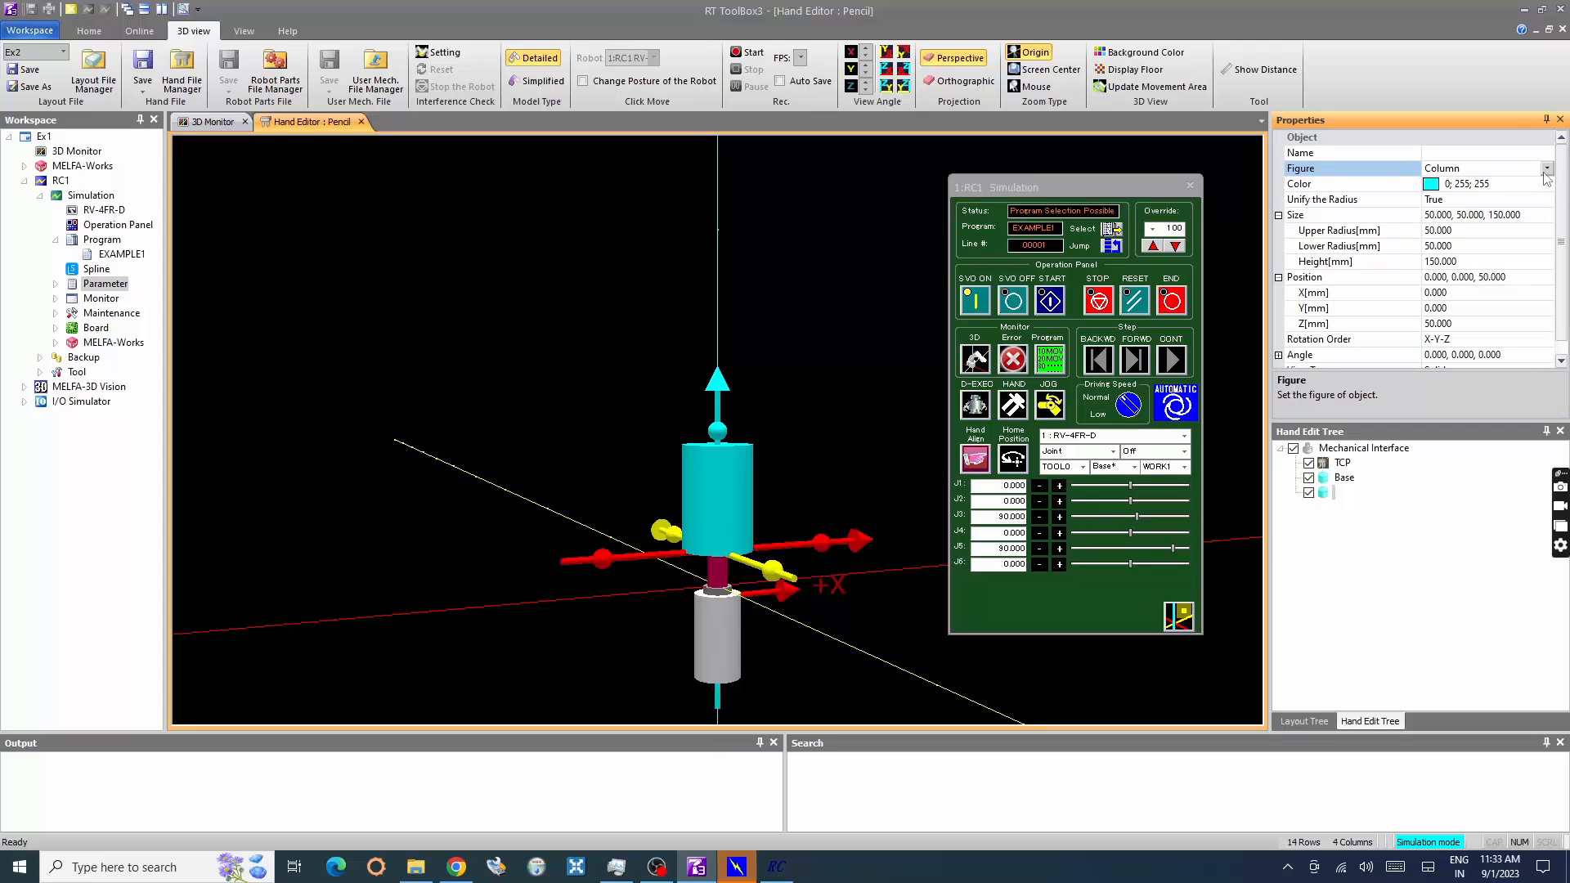
left_click(1548, 183)
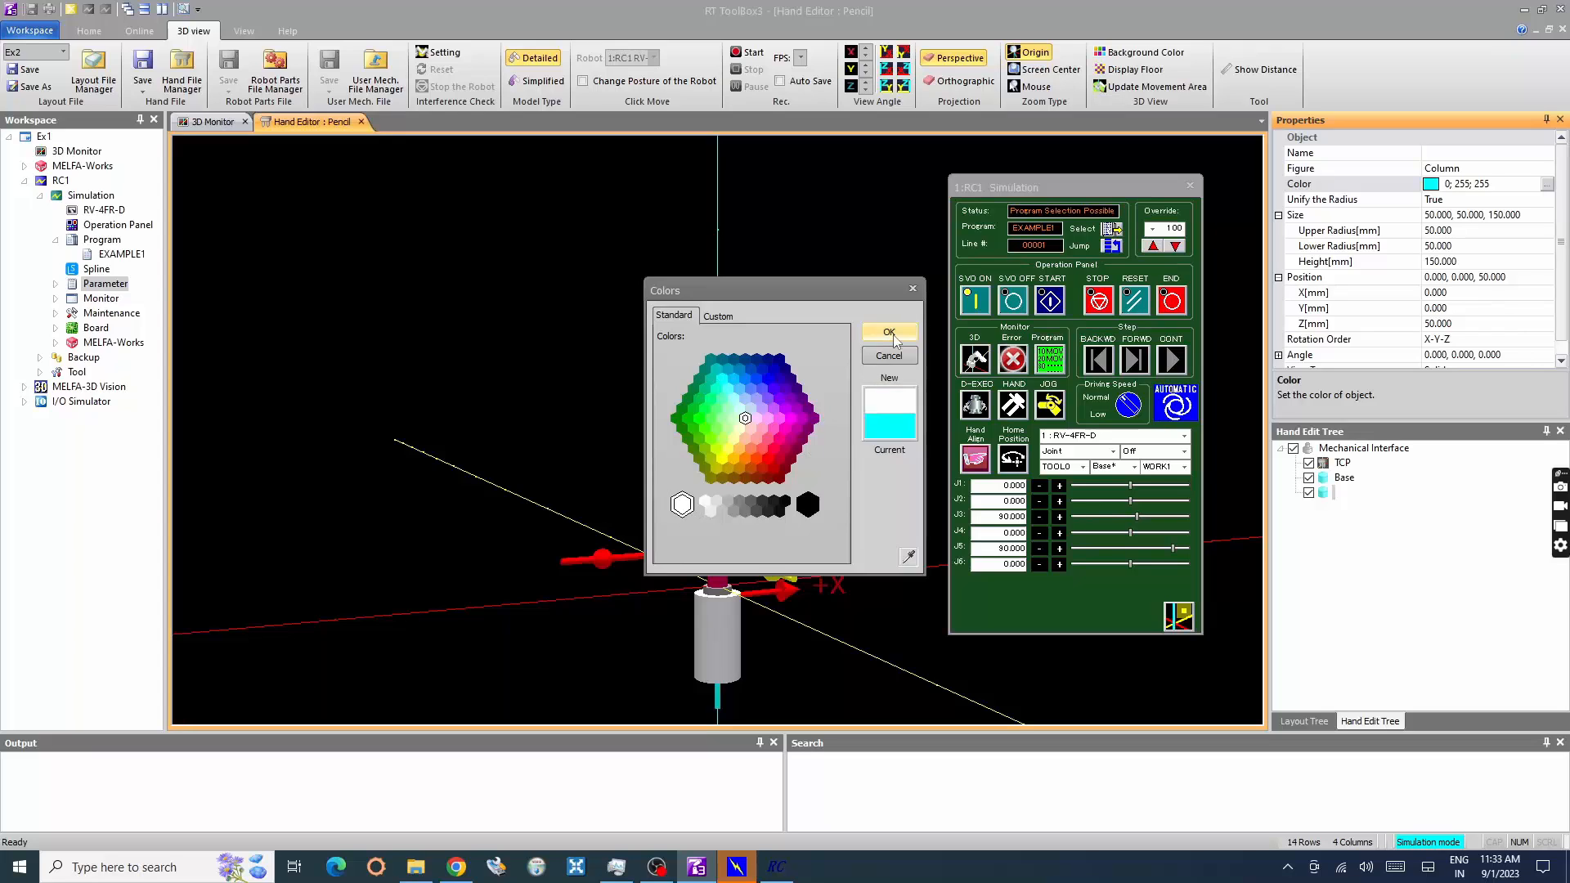
left_click(888, 332)
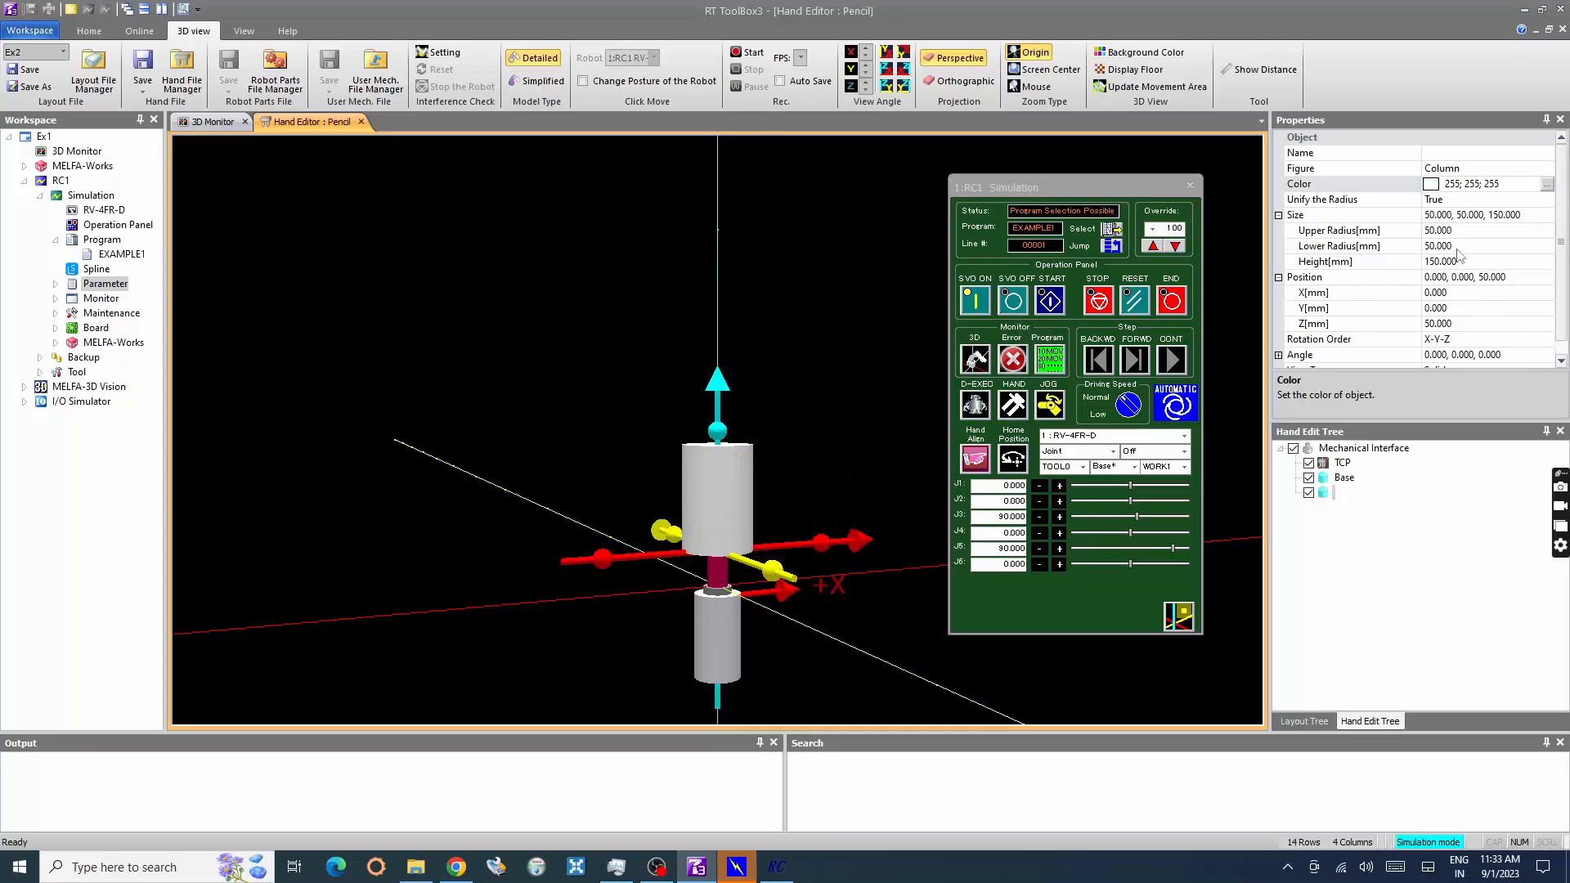
Give the white column a 5 mm radius, 150 mm height and the name 'Pencil'
left_click(1341, 231)
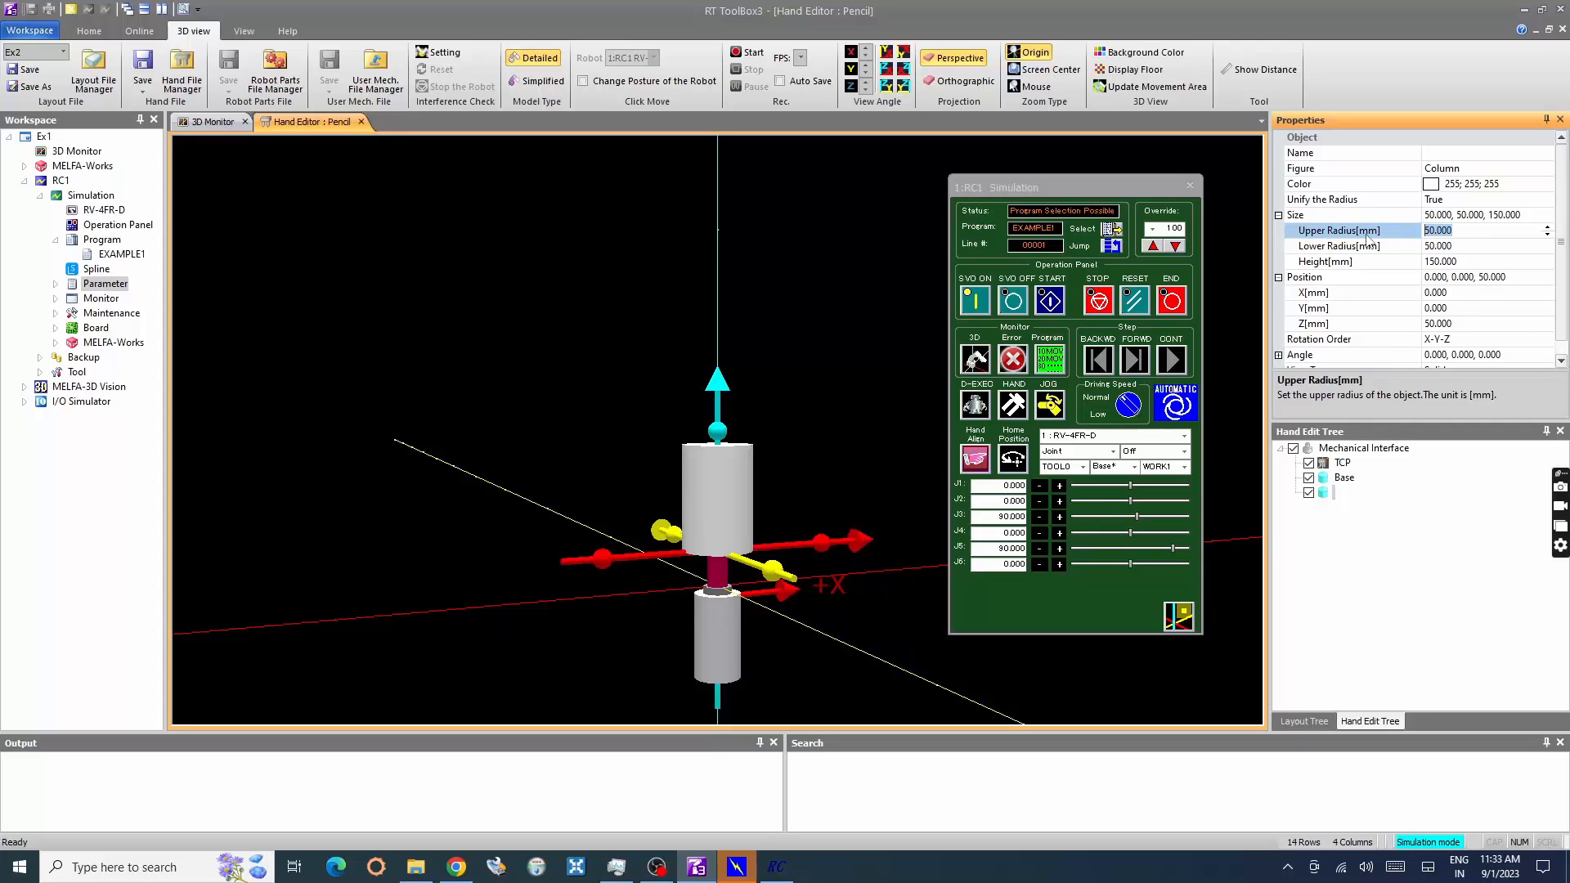
type("5")
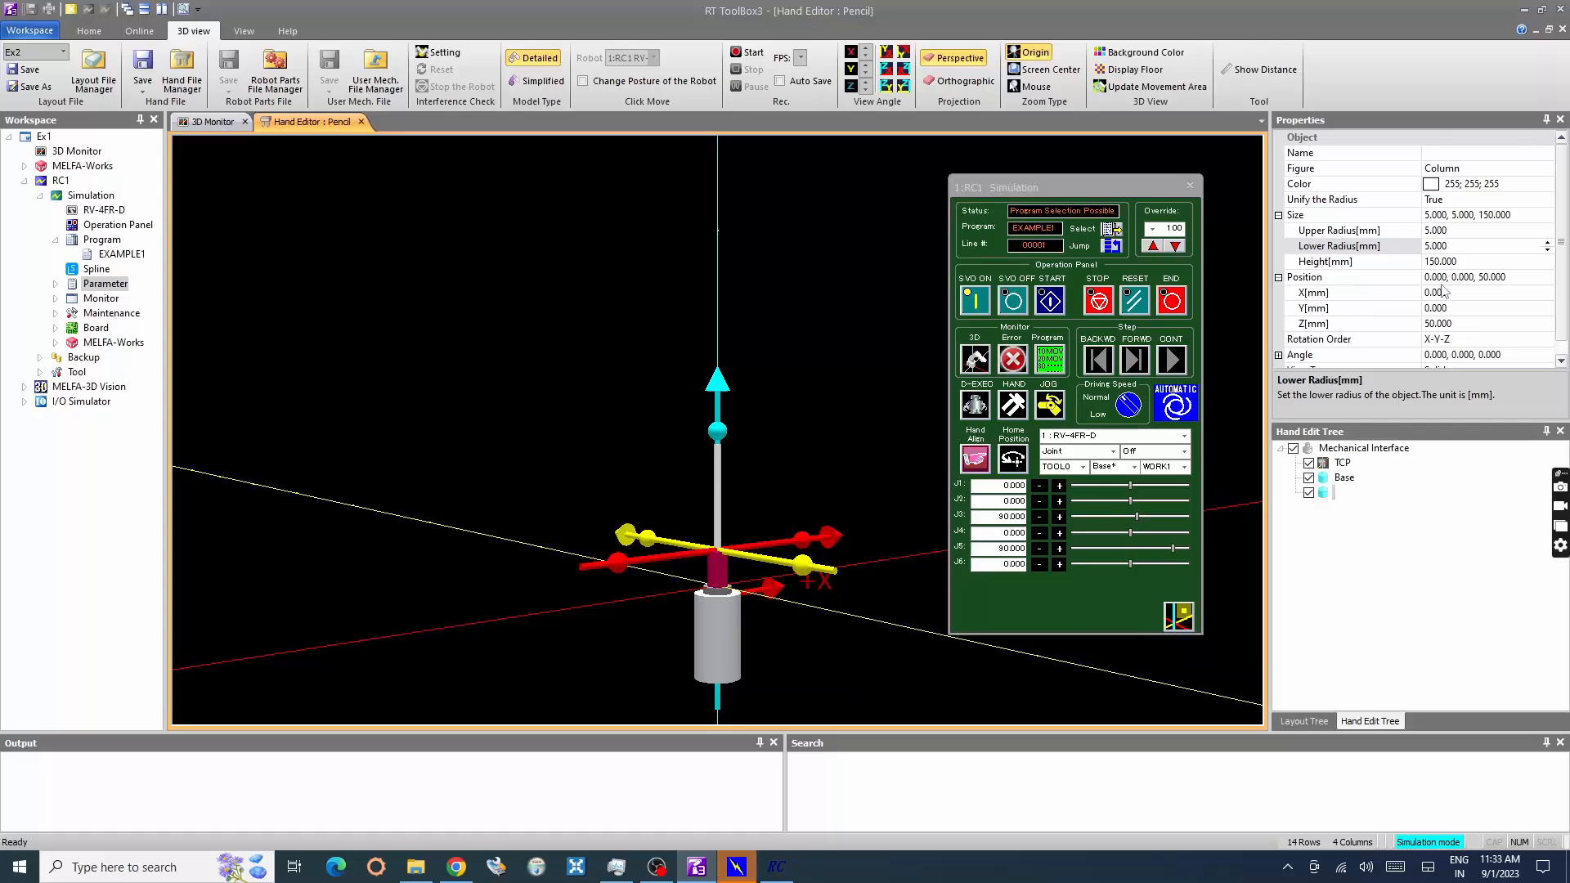
left_click(1453, 261)
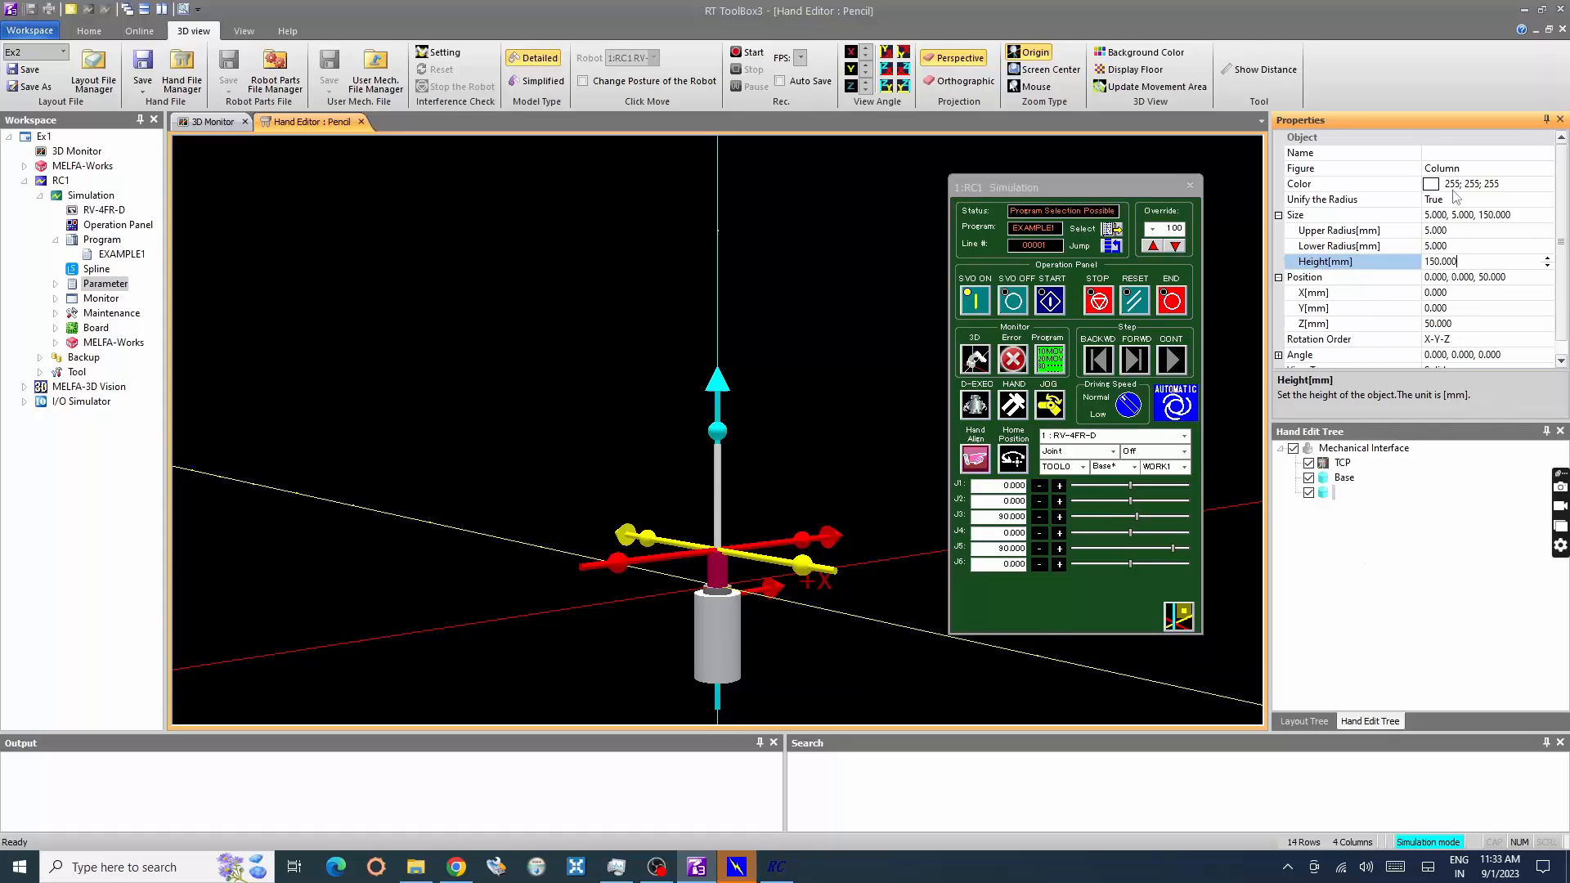
left_click(1487, 152)
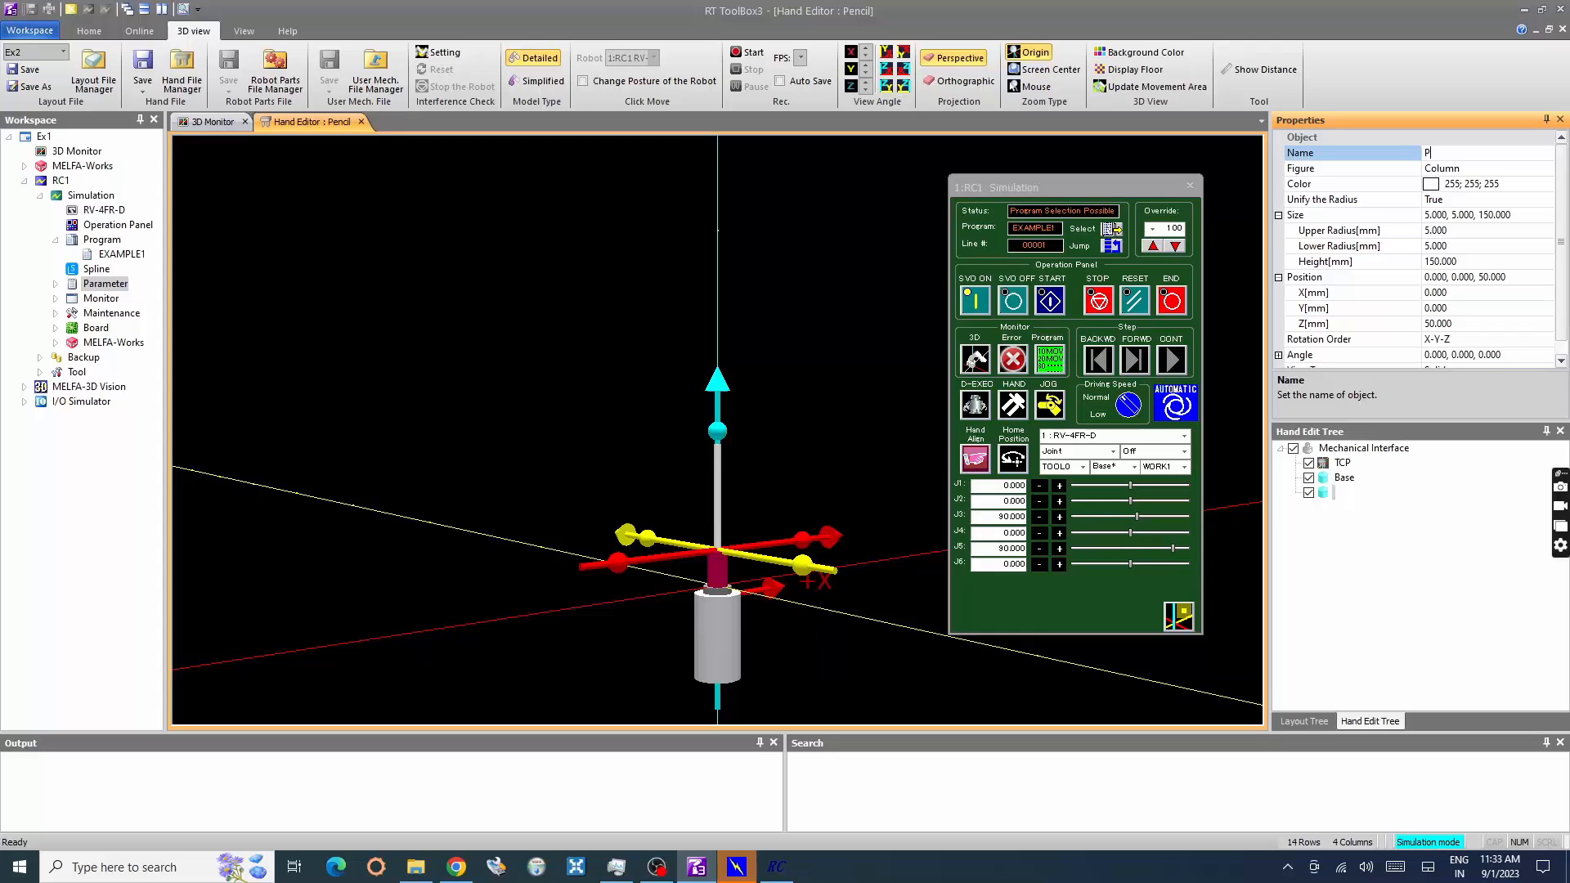
type("encil")
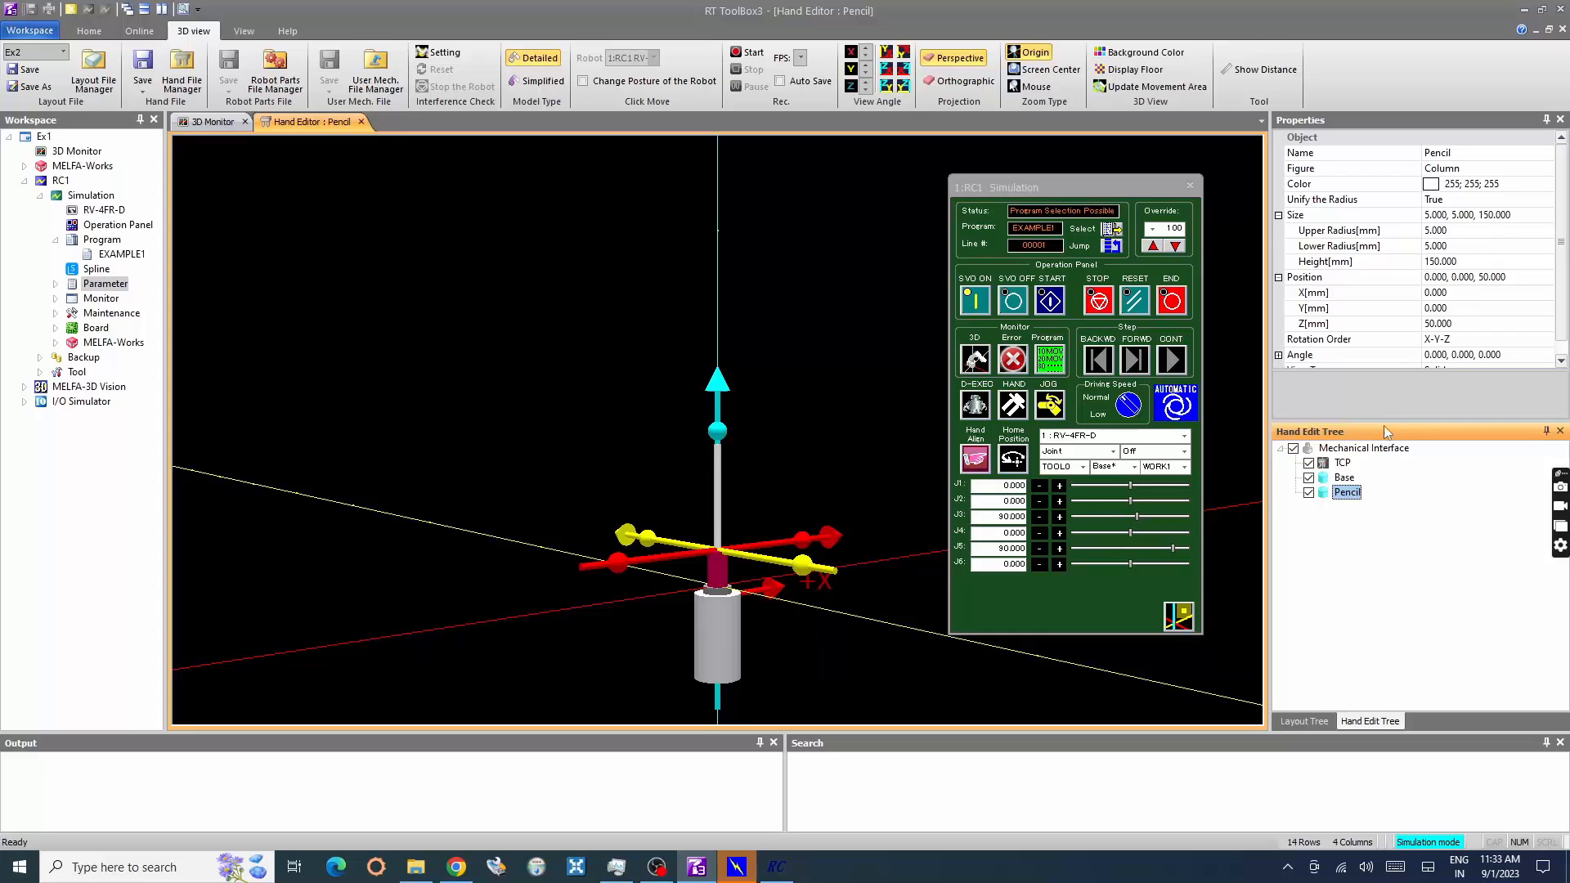
Add a Tip column at Z 200 with un-unified radii, 2 mm upper and 5 mm lower, 5 mm tall
right_click(1364, 448)
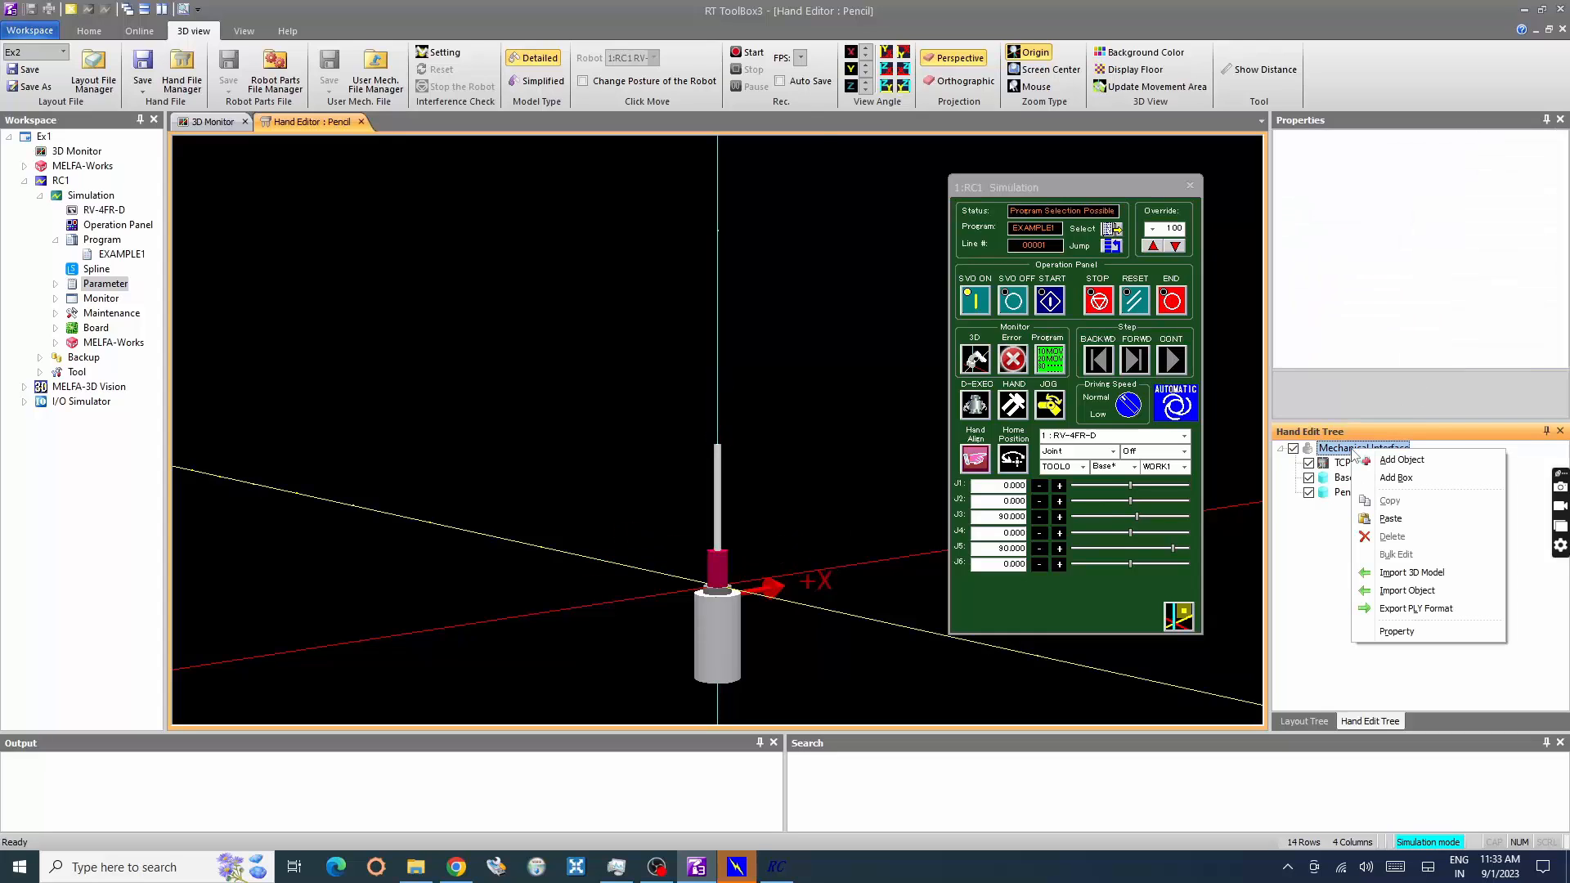
mouse_move(1399, 478)
type("Tip")
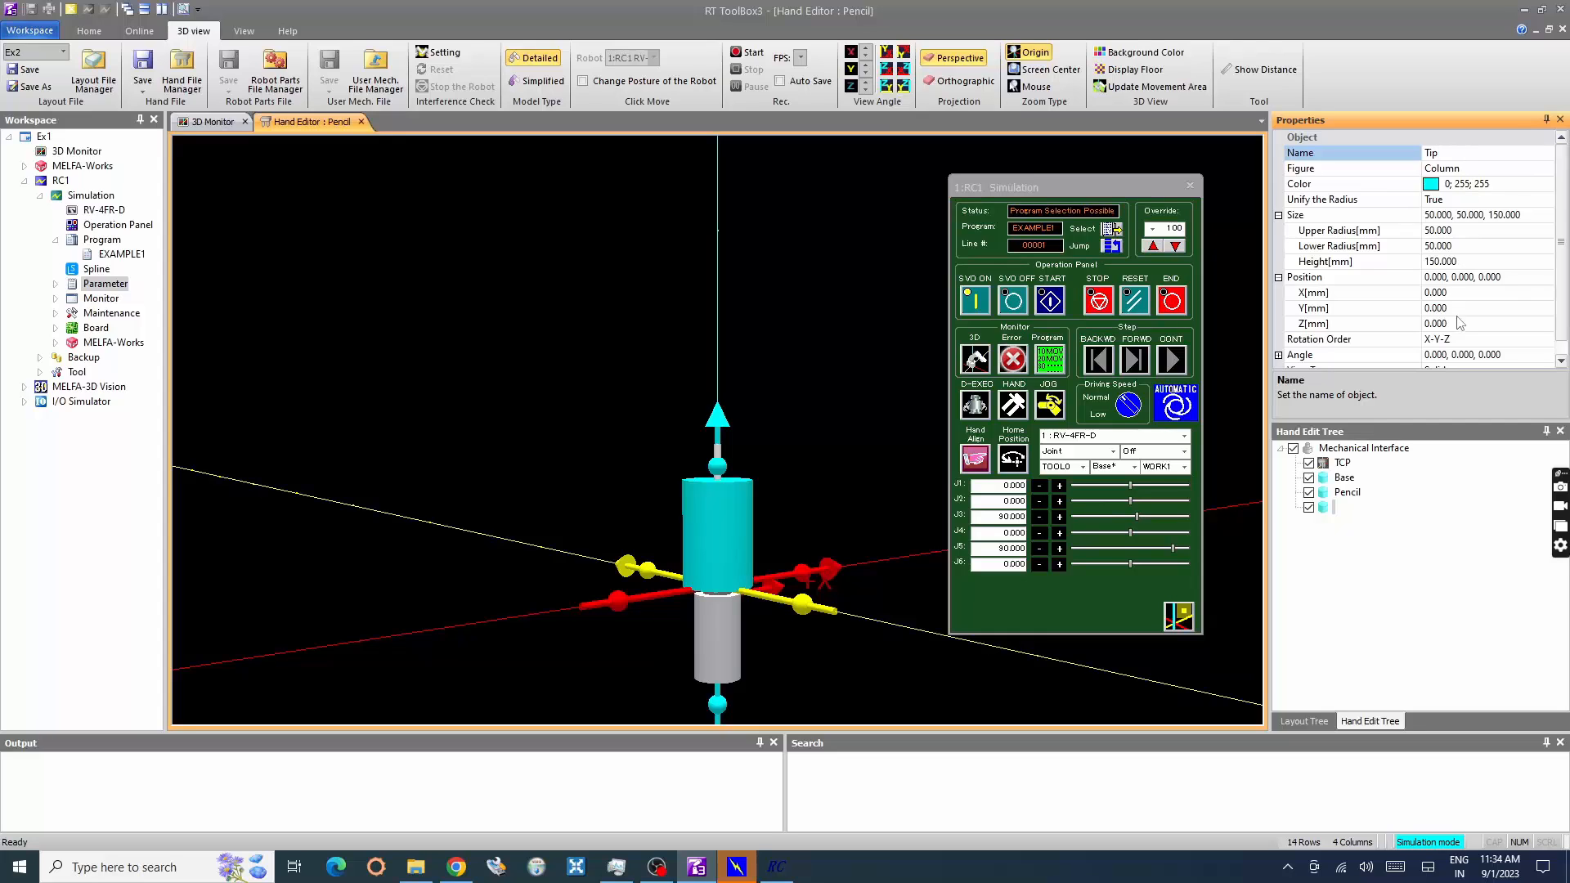
type("200.000")
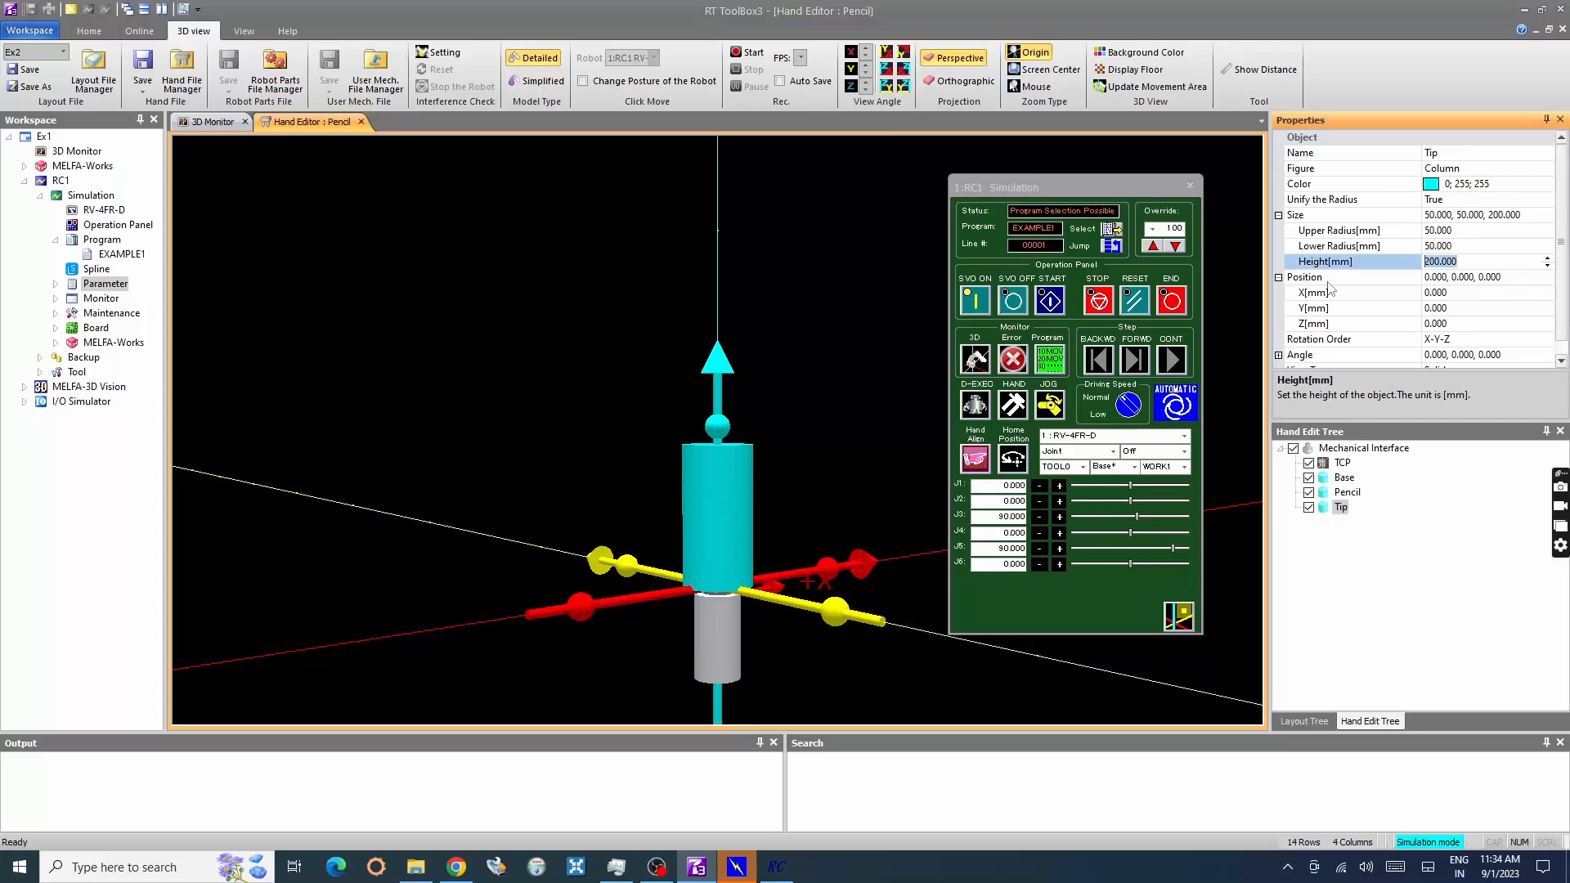
left_click(1353, 324)
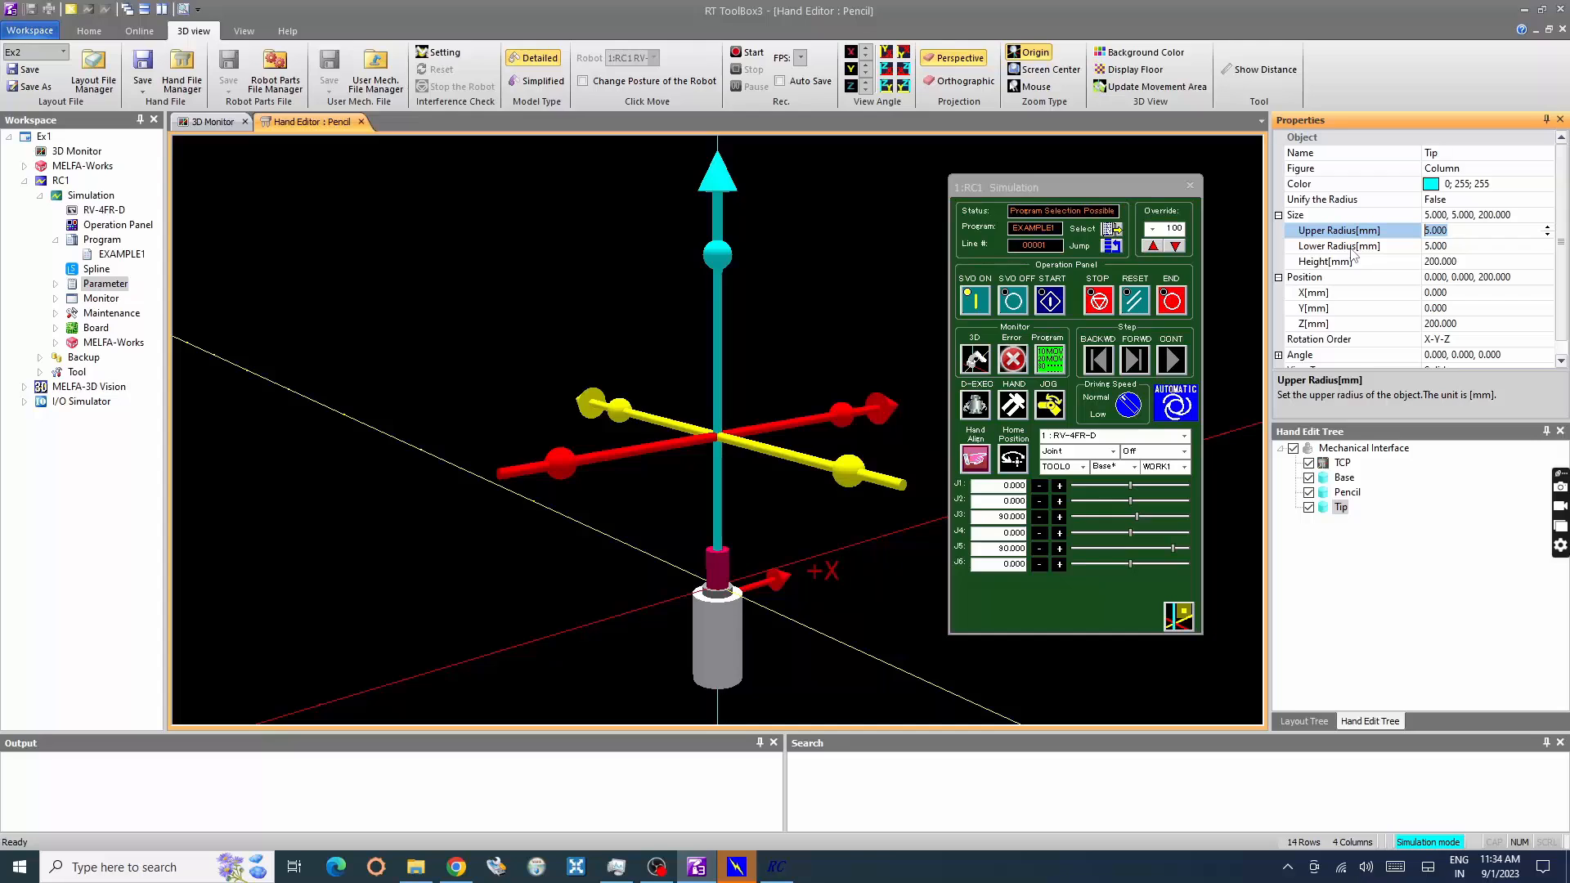
type("2")
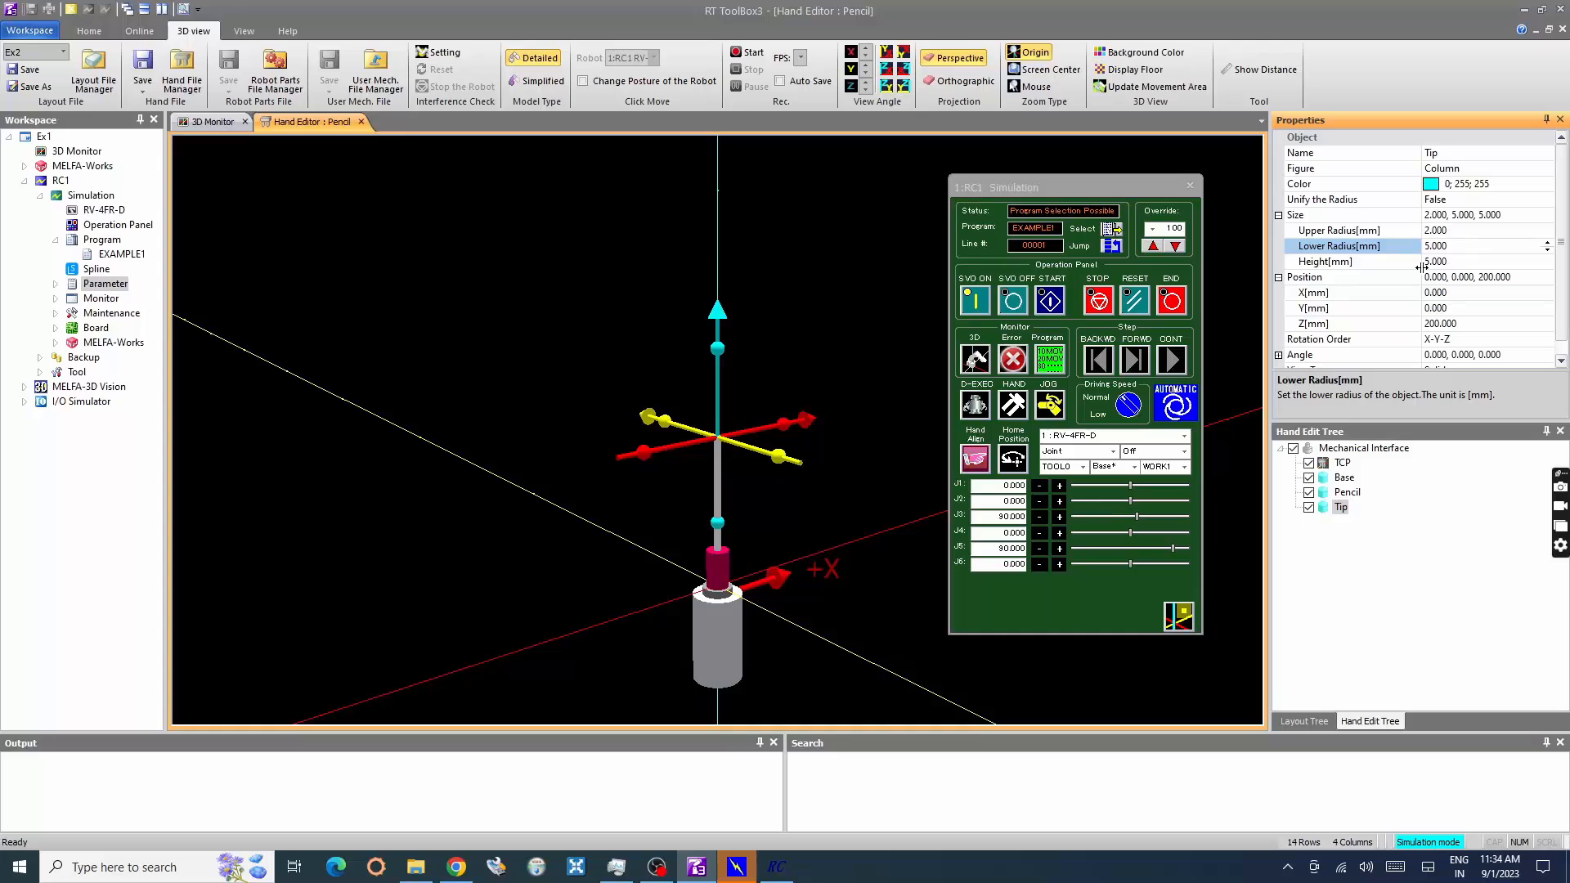
left_click(1299, 183)
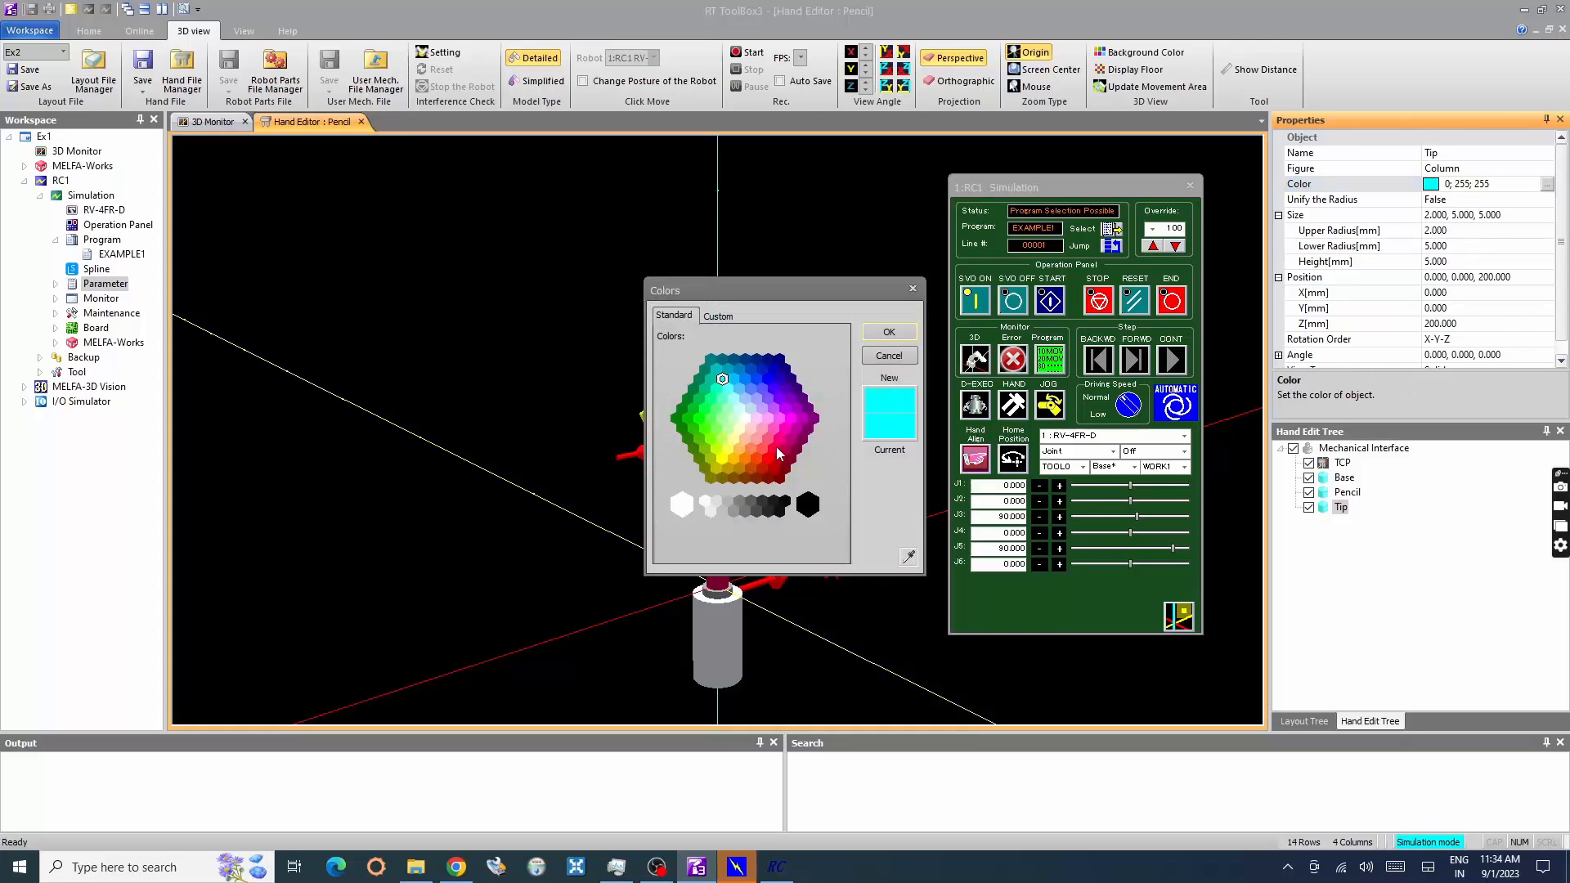
Apply red as the Tip colour and deselect to view the finished pencil
left_click(887, 332)
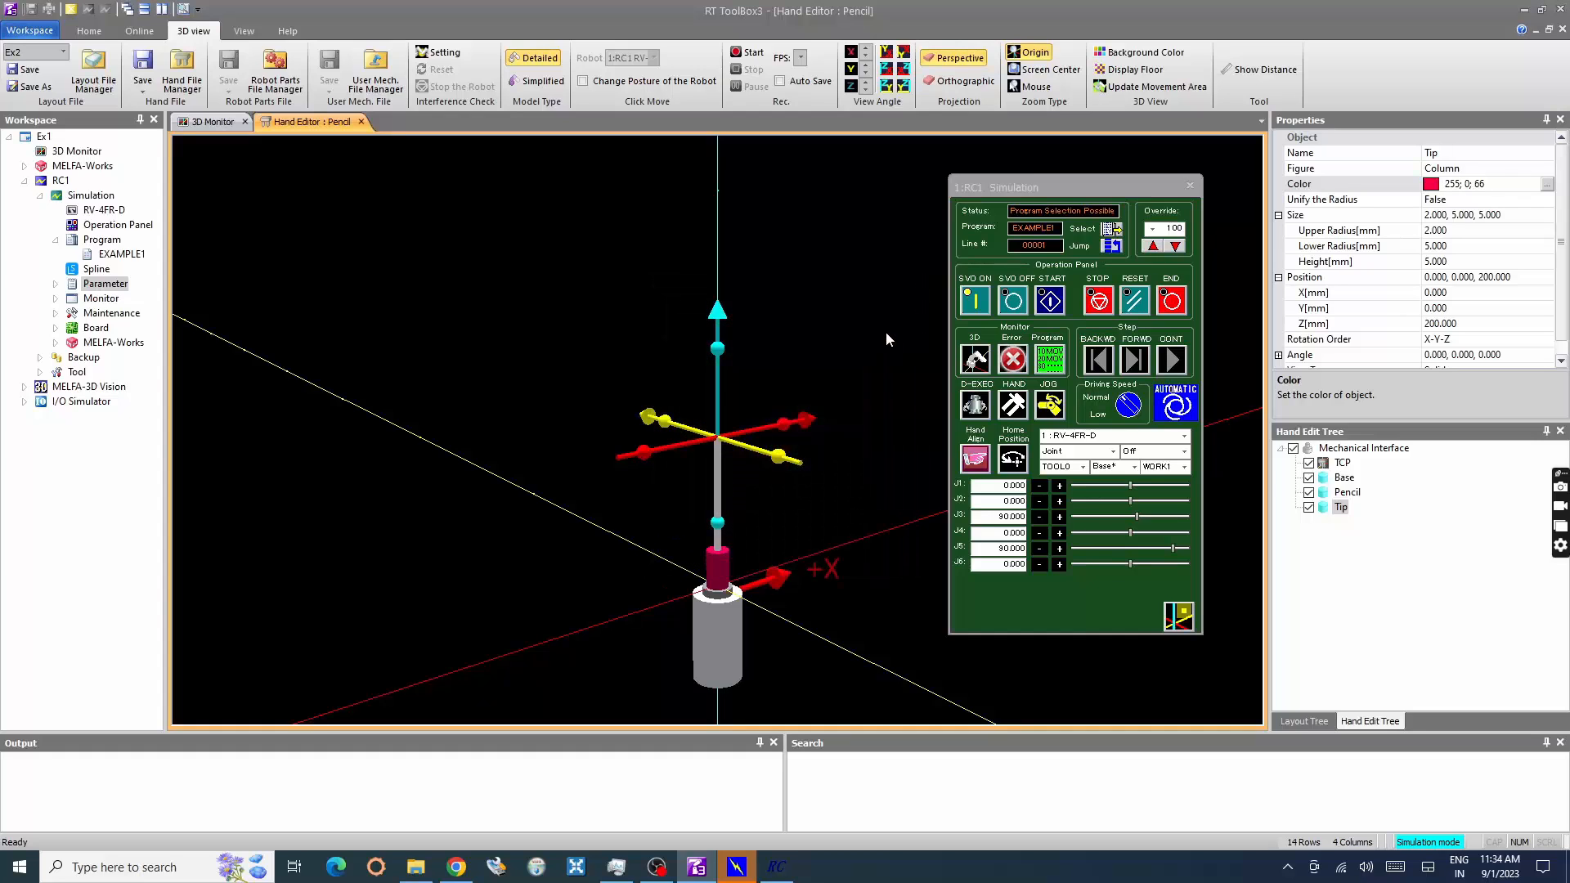
mouse_move(1246, 548)
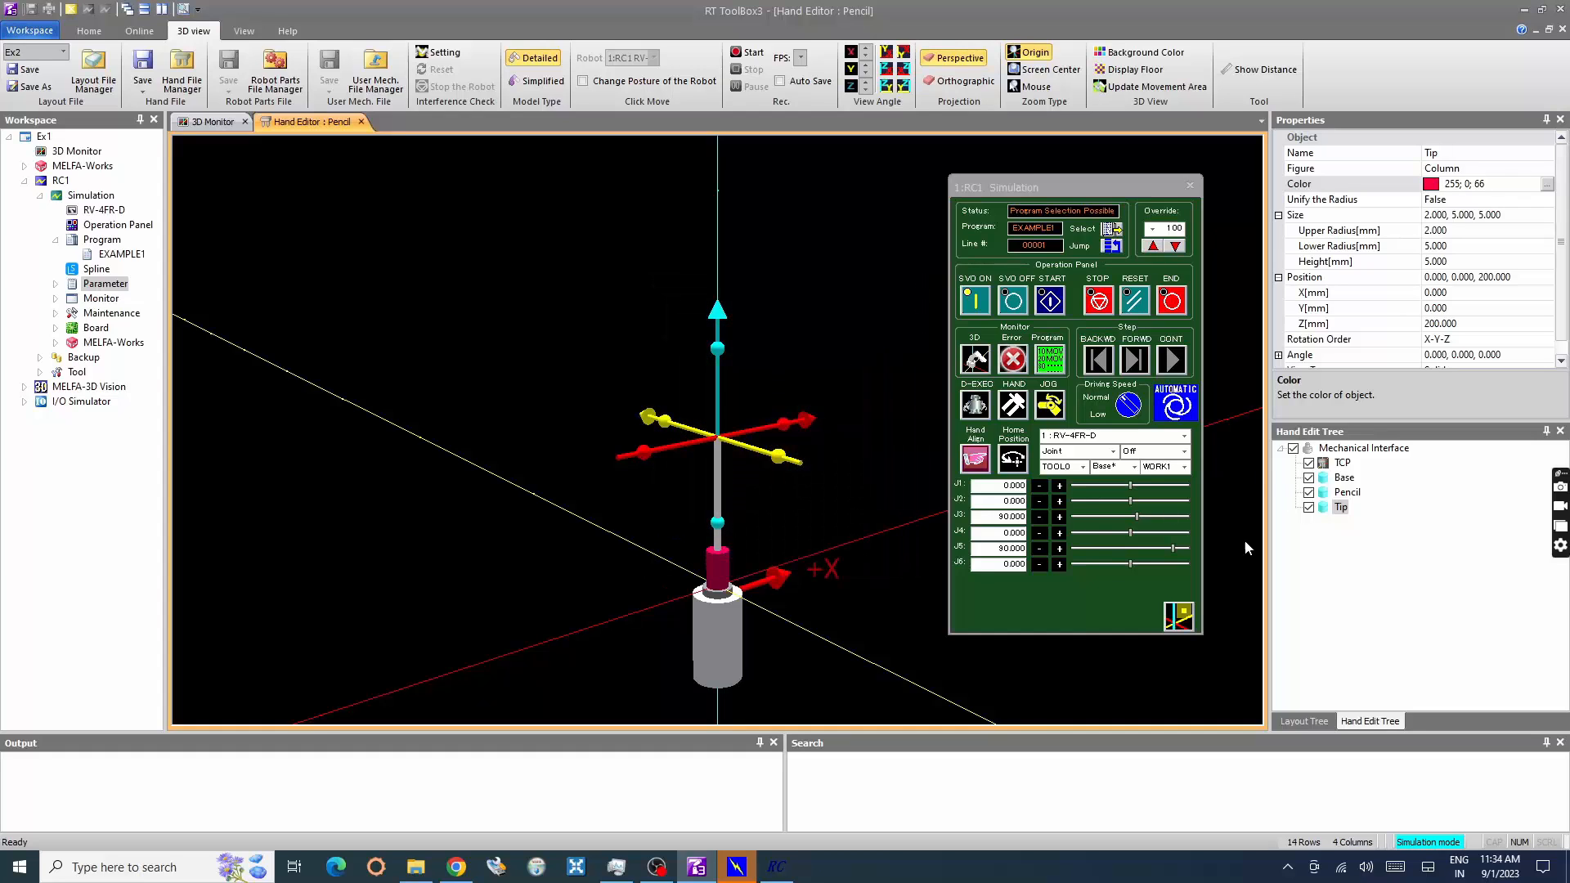
left_click(1340, 507)
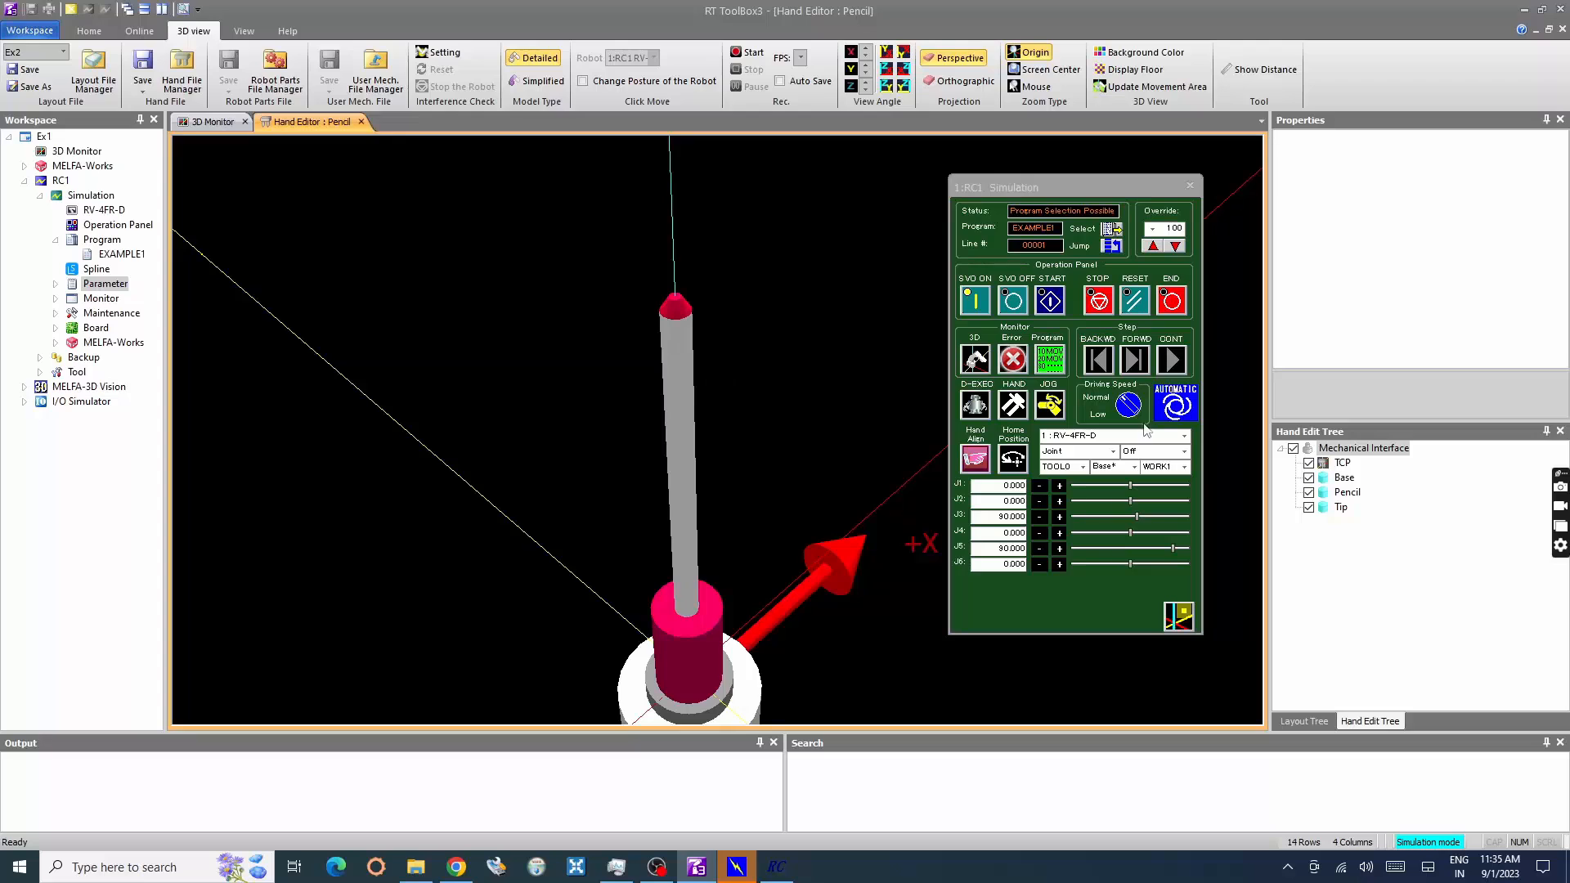
Set the Tip column's upper radius to 0.100 mm to sharpen it to a point
left_click(1341, 506)
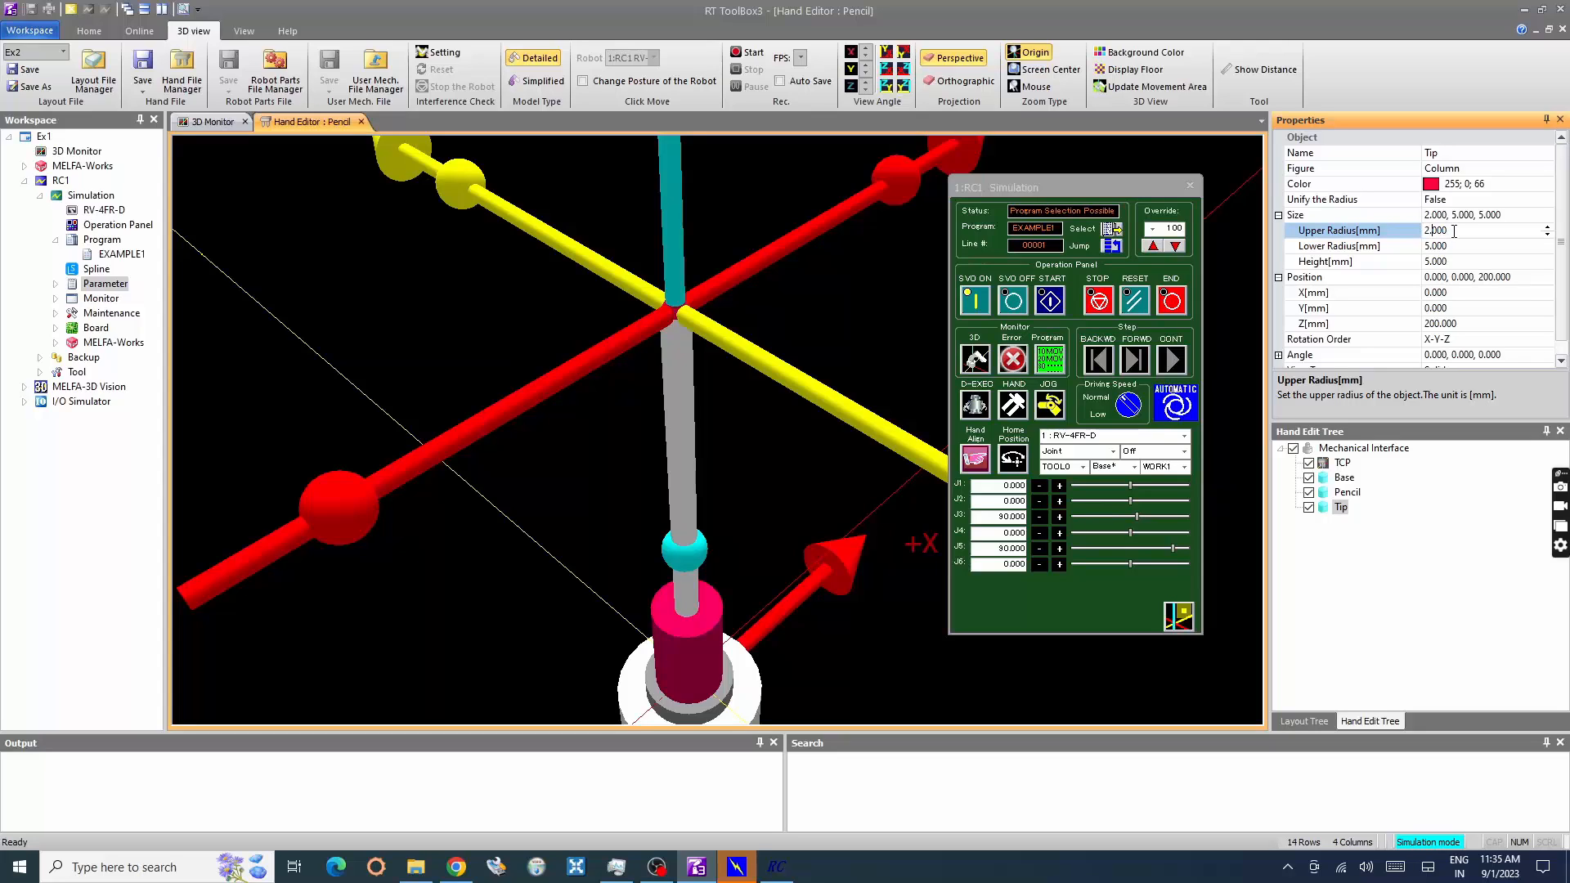
type("1.")
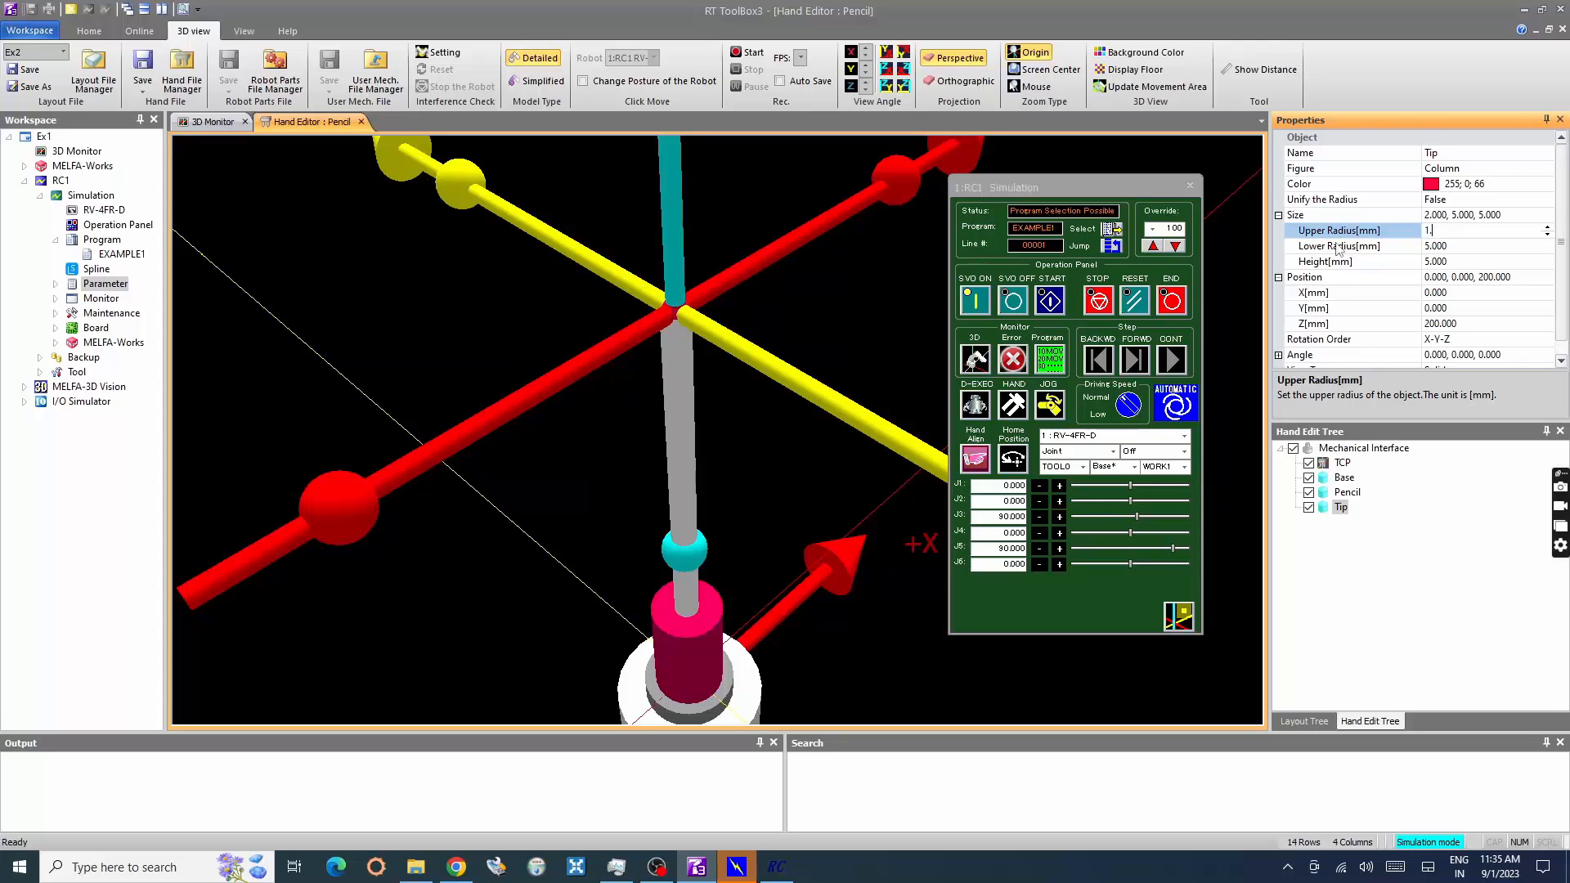
key("Backspace")
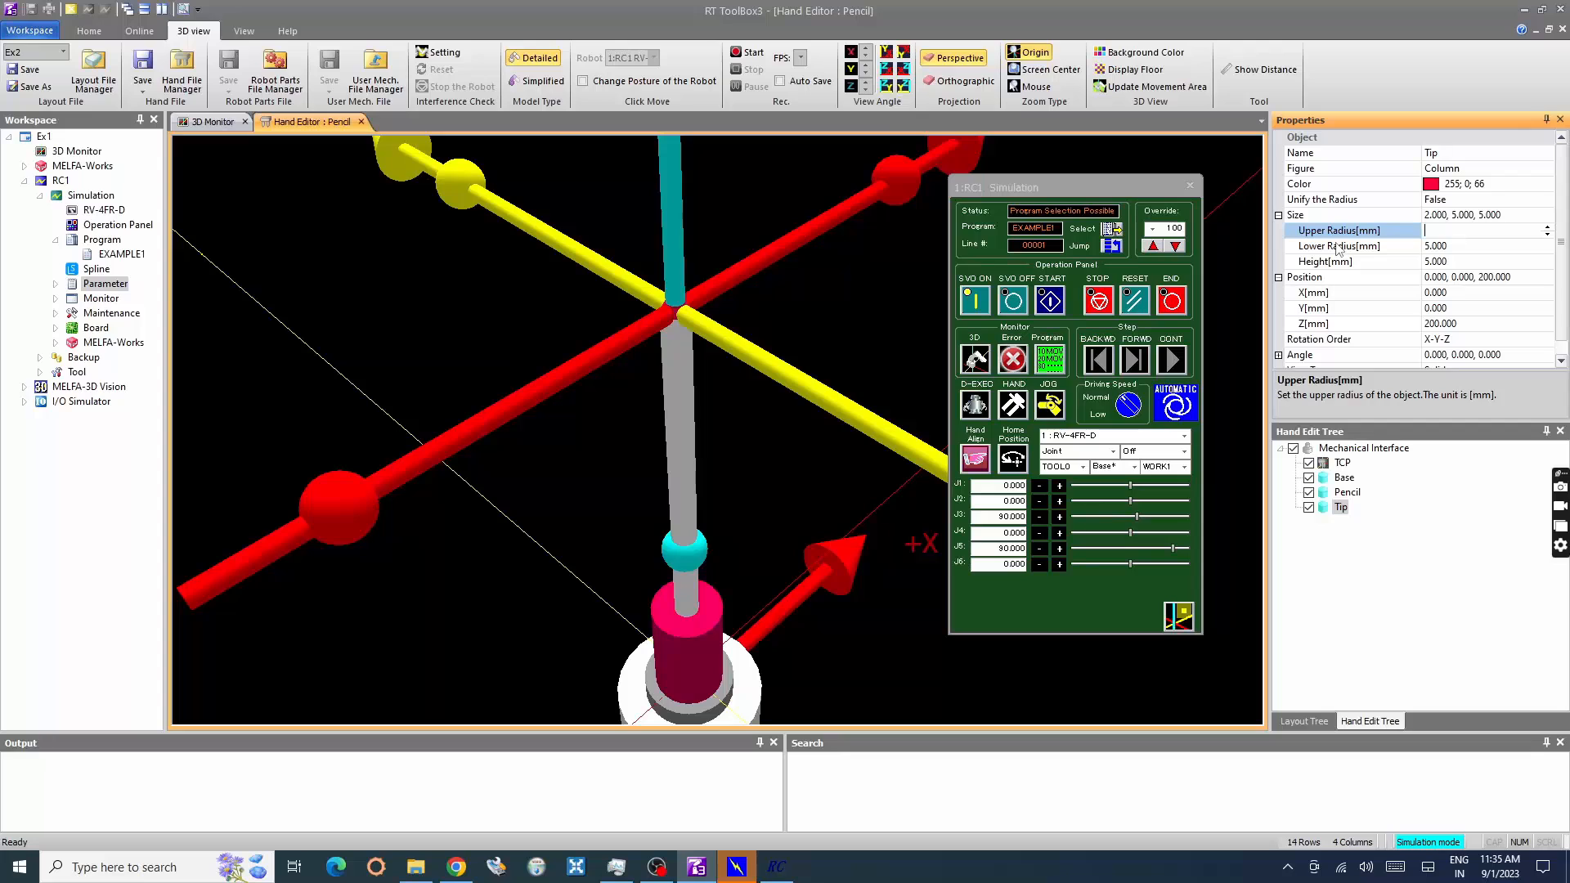
type("0.100")
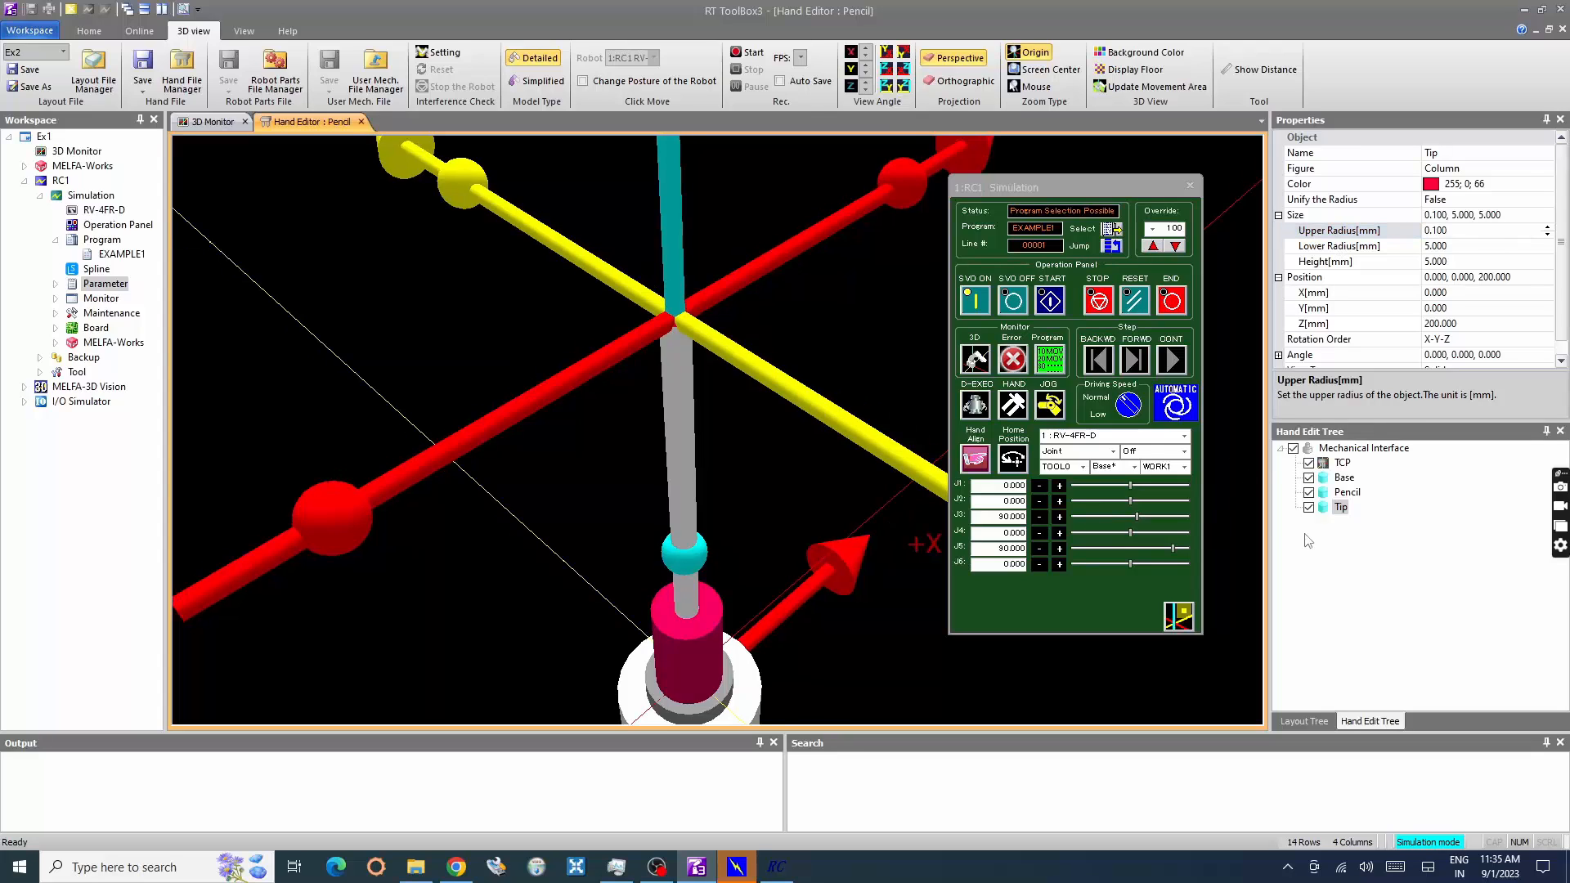
left_click(1364, 448)
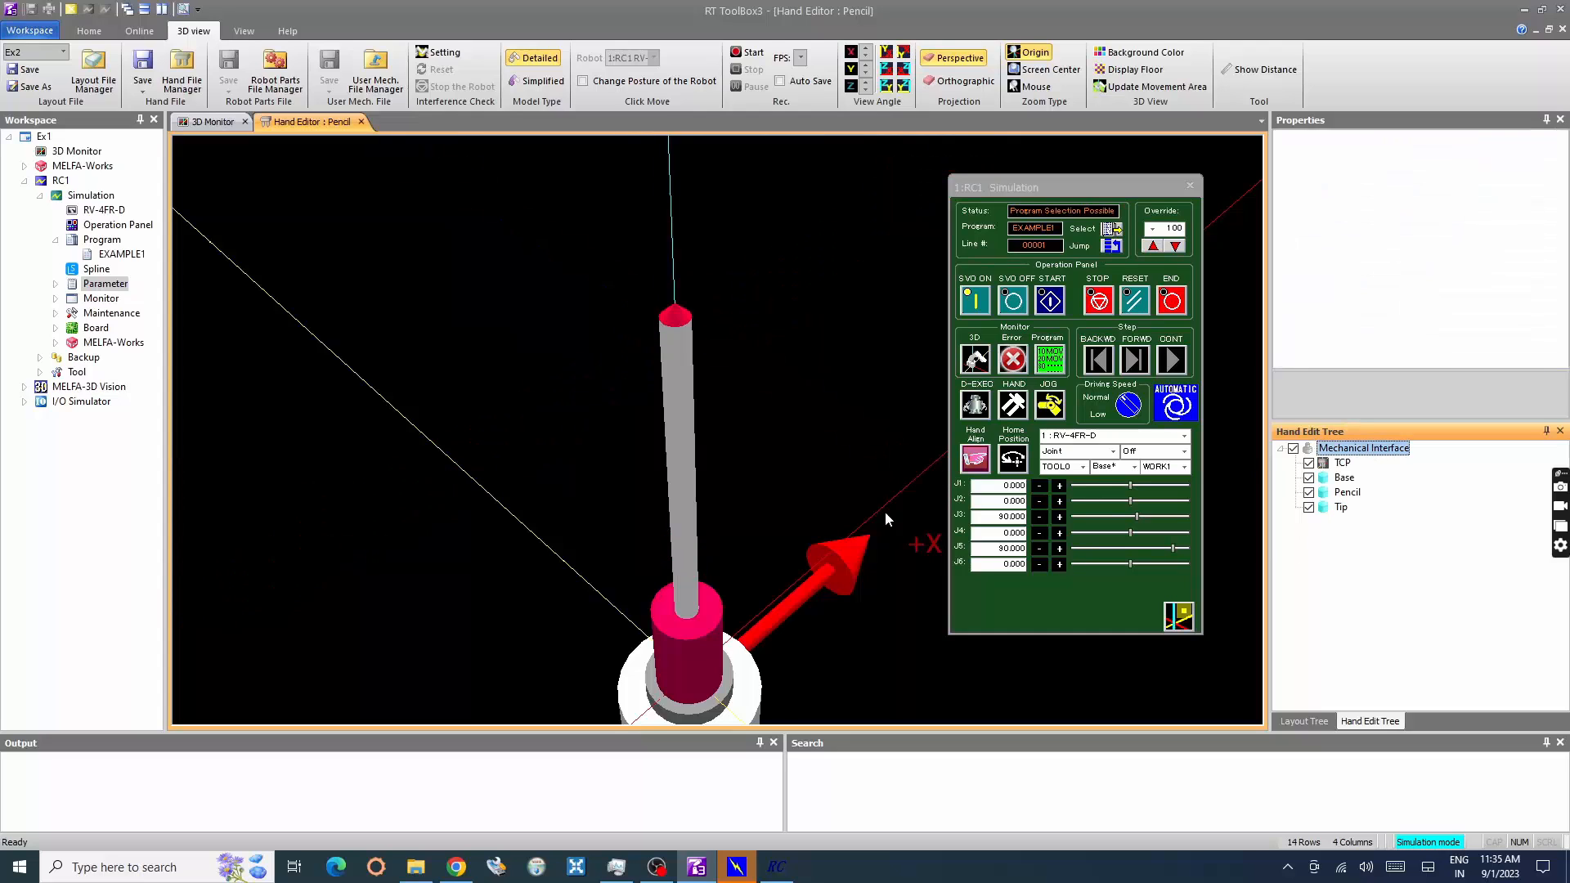